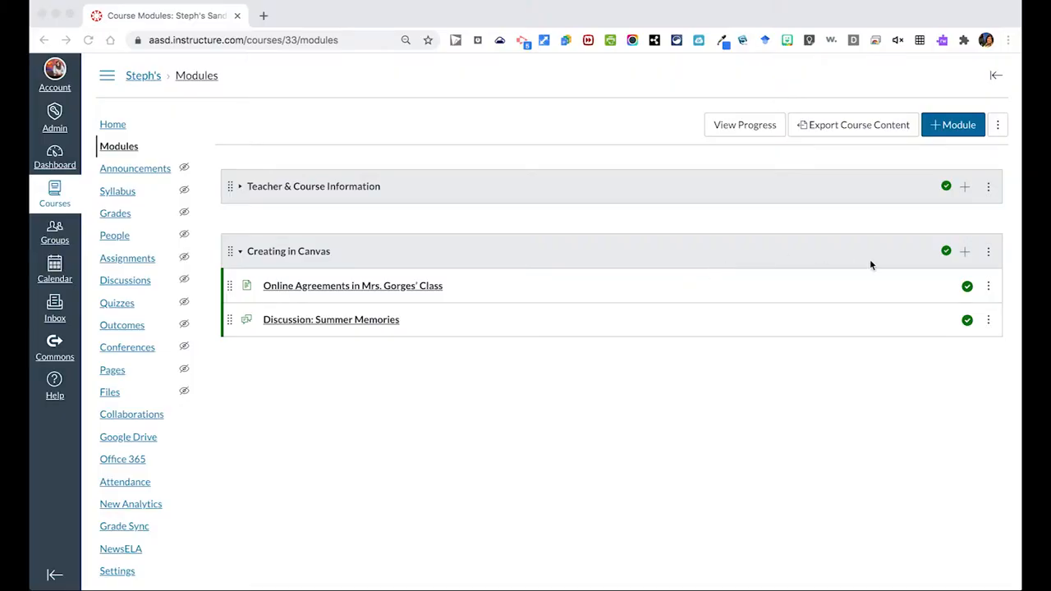
pyautogui.moveTo(966, 250)
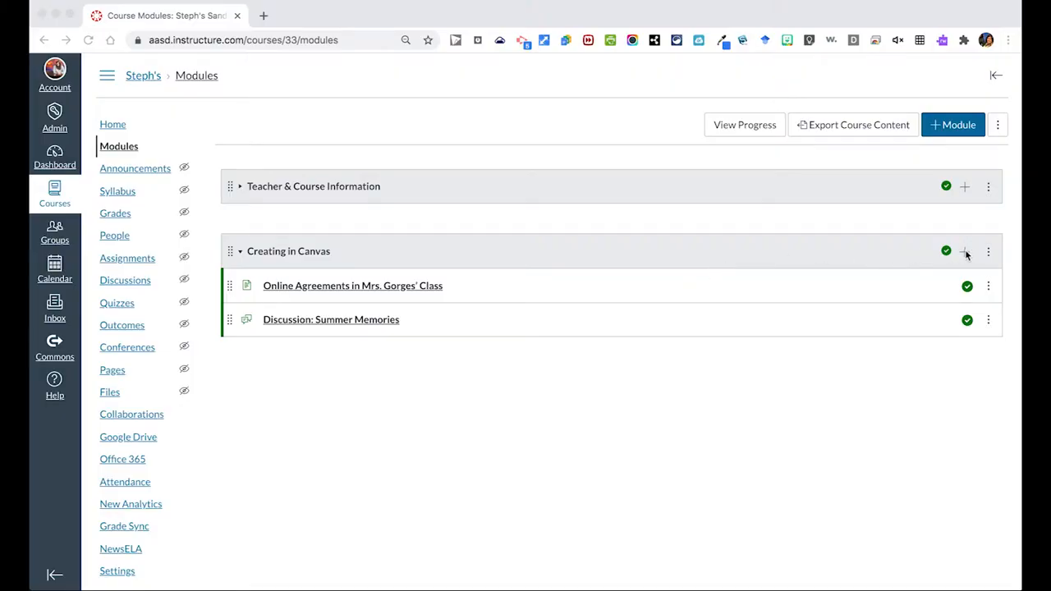
pyautogui.moveTo(920, 258)
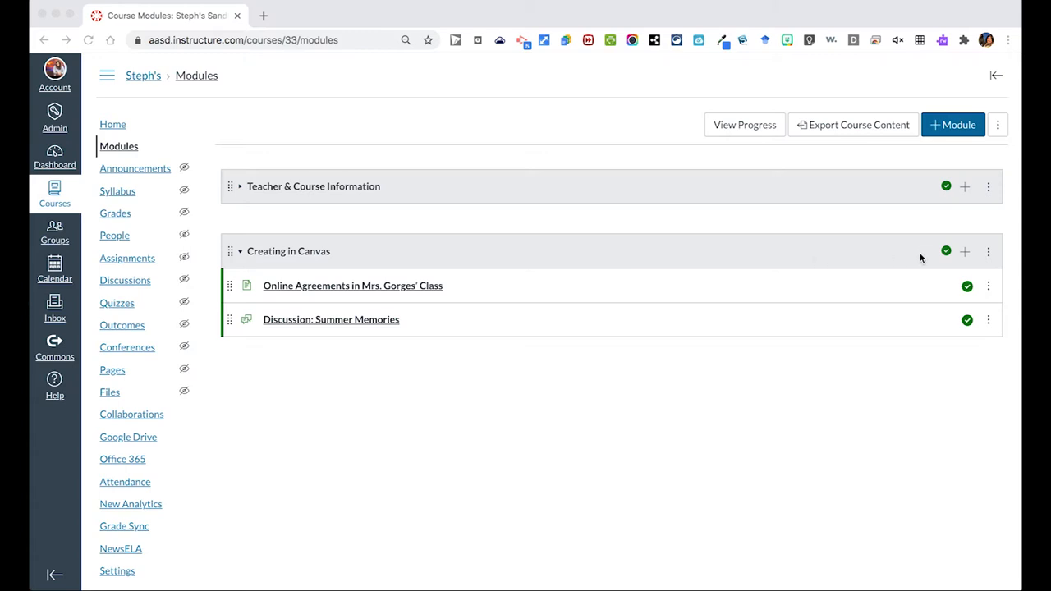
pyautogui.moveTo(603, 240)
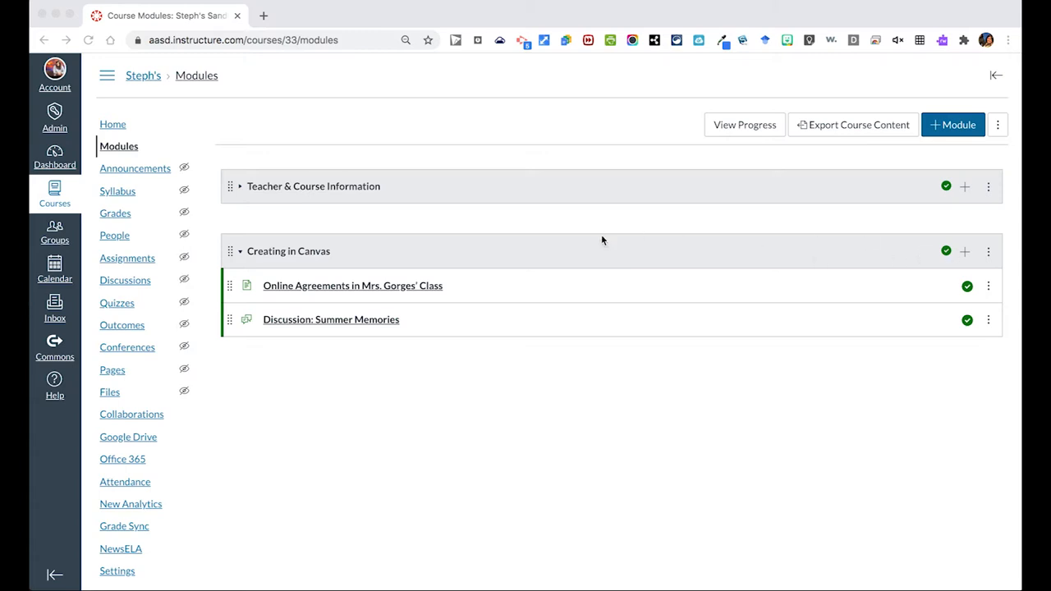
pyautogui.moveTo(139, 263)
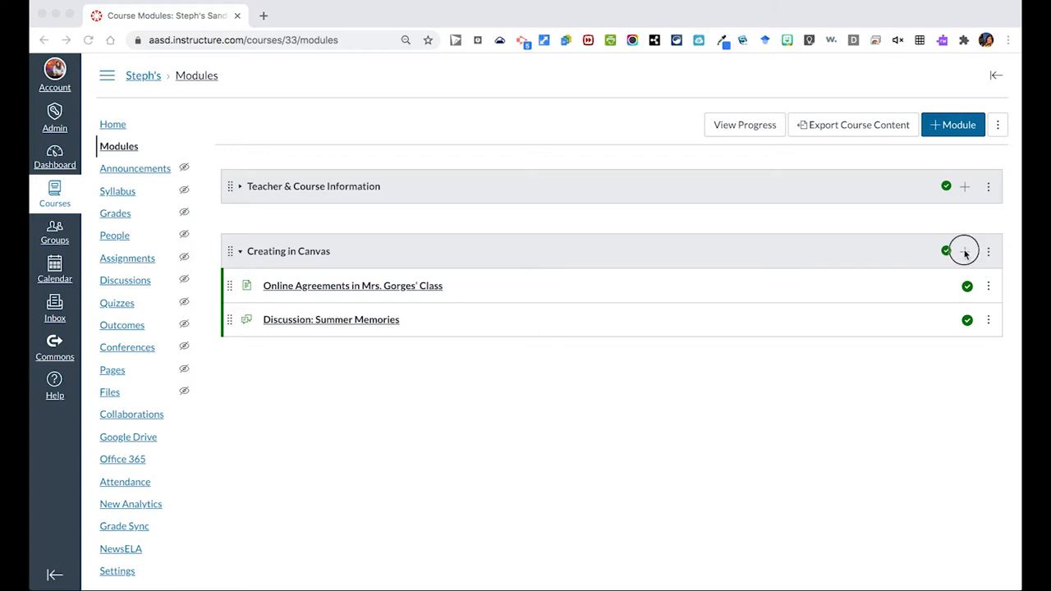
# Add a new Assignment item named 'Writing Prompt' to the Creating in Canvas module
pyautogui.click(966, 250)
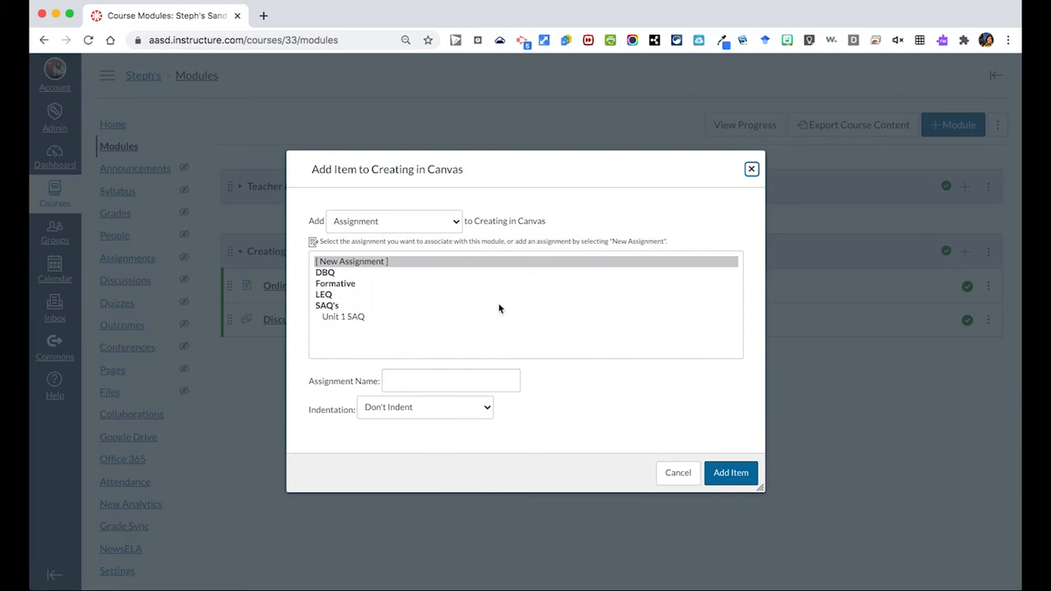
pyautogui.click(394, 221)
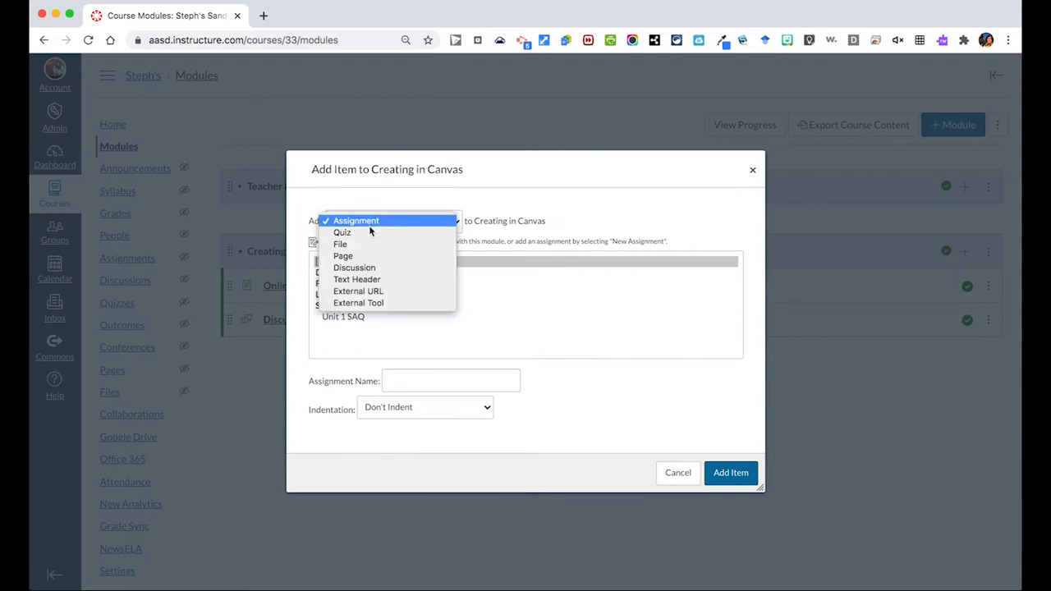
pyautogui.click(355, 220)
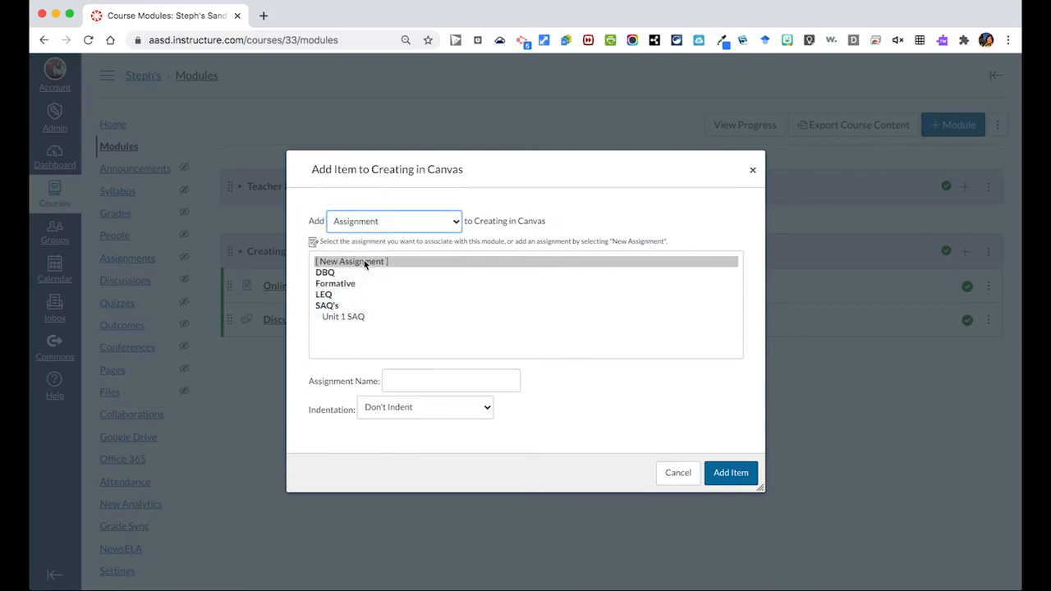
pyautogui.click(450, 381)
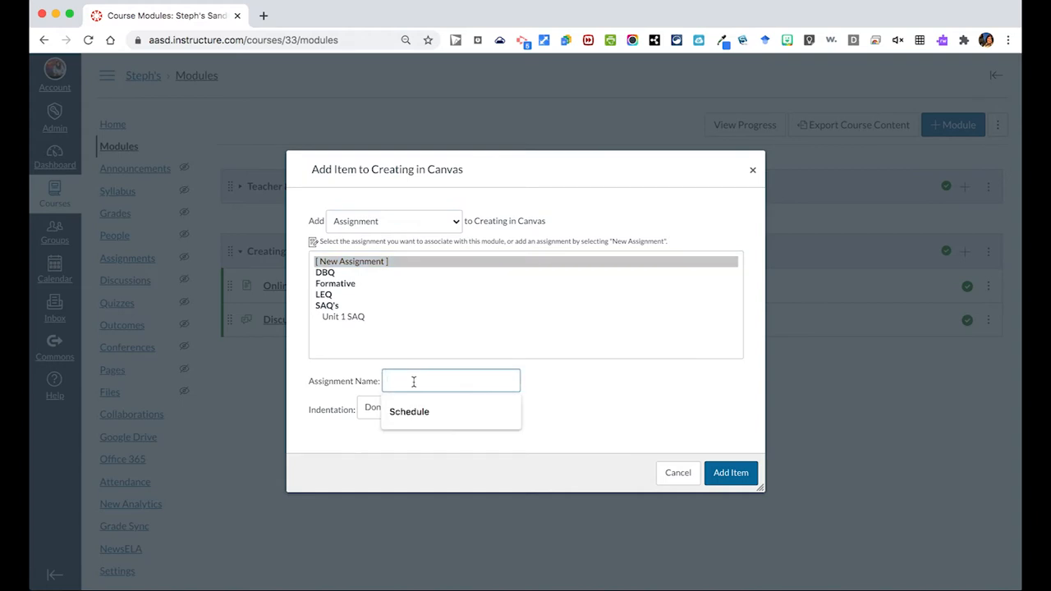
pyautogui.write('Writing Prom')
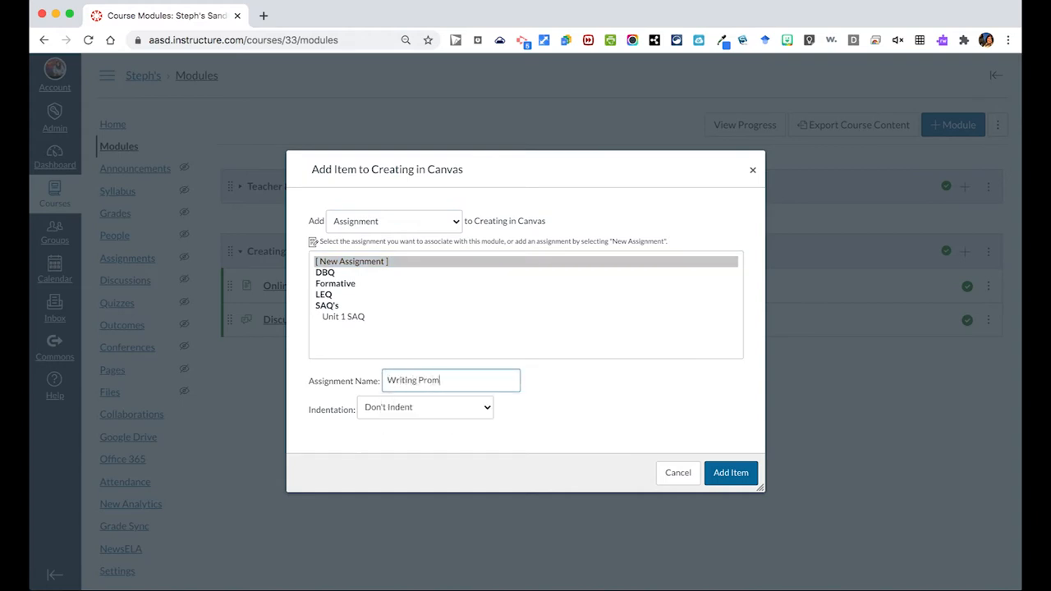
pyautogui.write('pt')
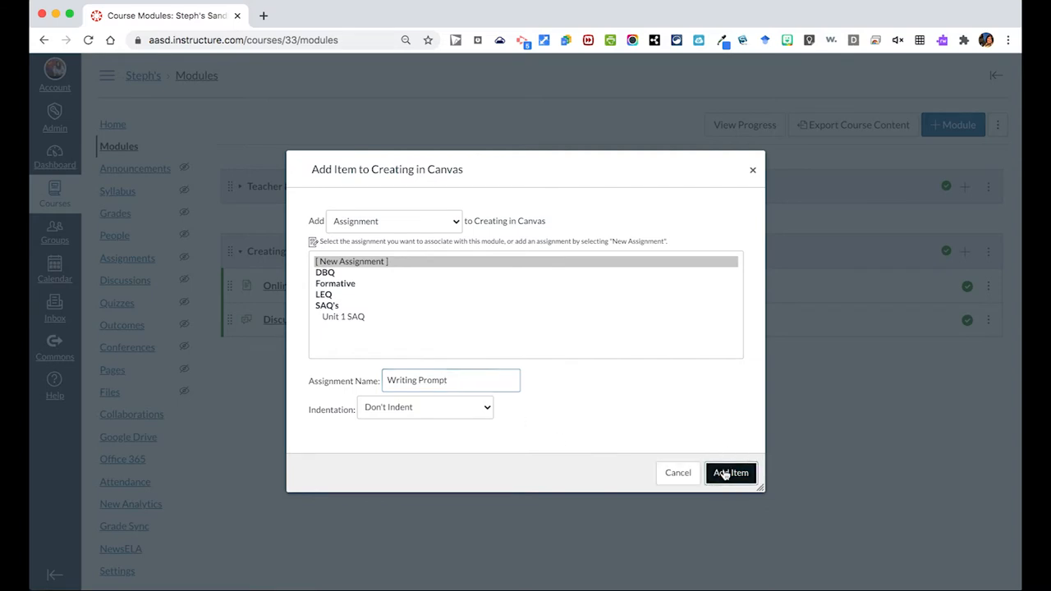
pyautogui.click(729, 473)
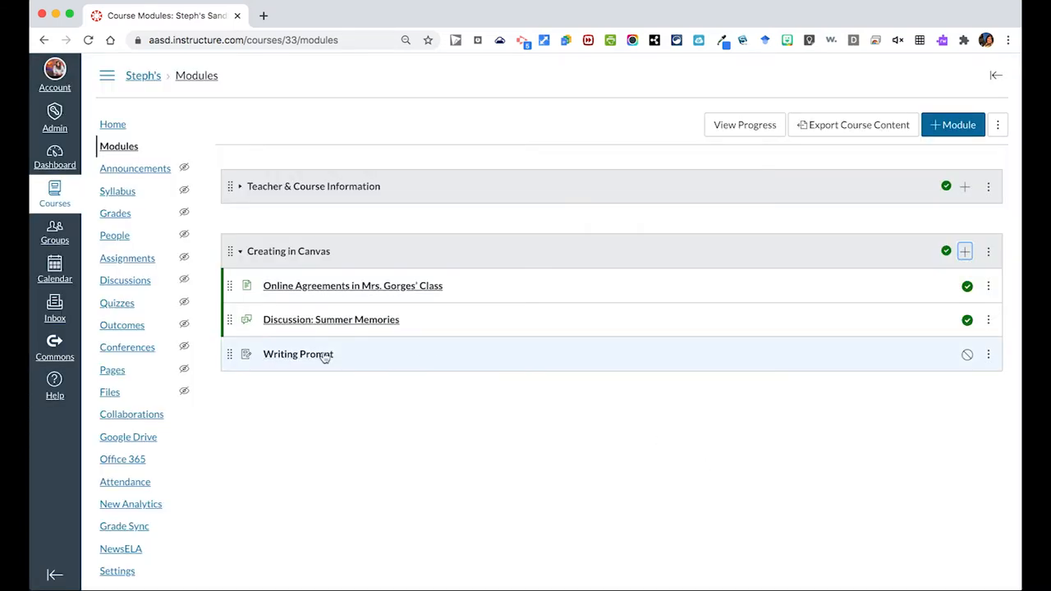
# Open the Writing Prompt assignment from the module and enter its Edit page
pyautogui.click(298, 355)
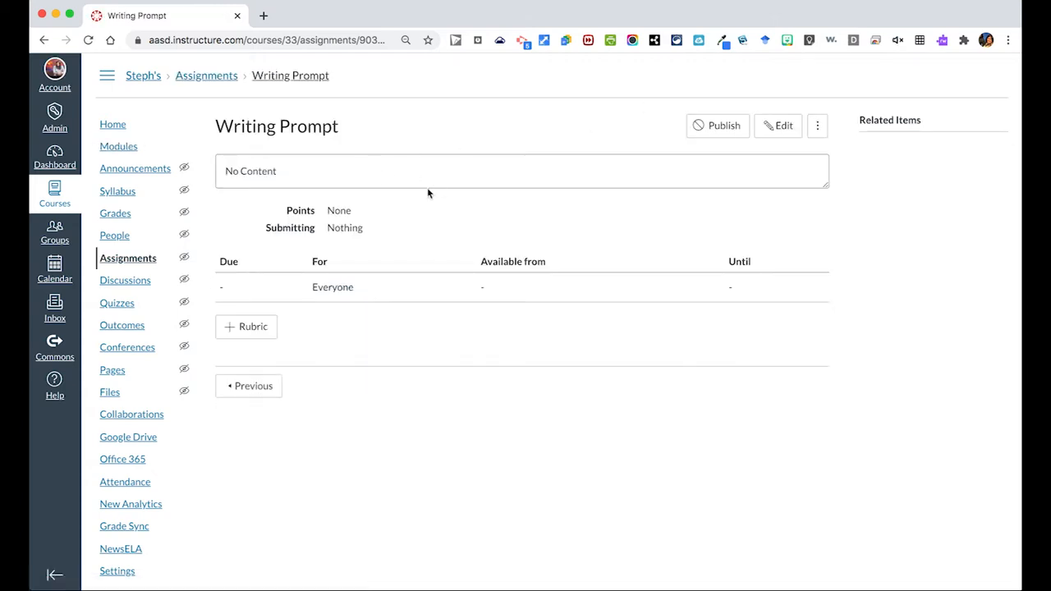
pyautogui.moveTo(651, 177)
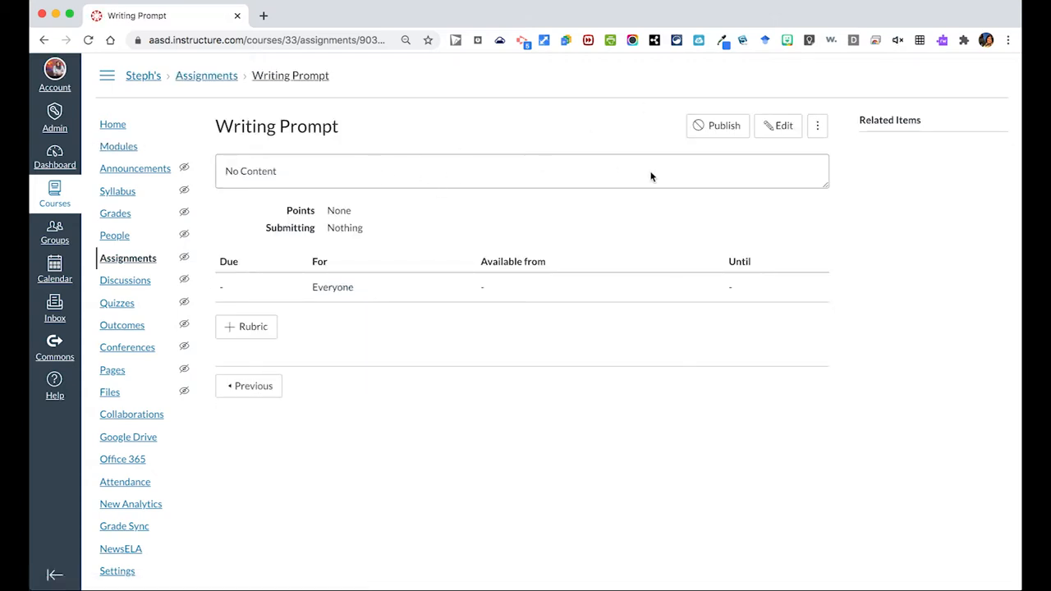
pyautogui.click(779, 125)
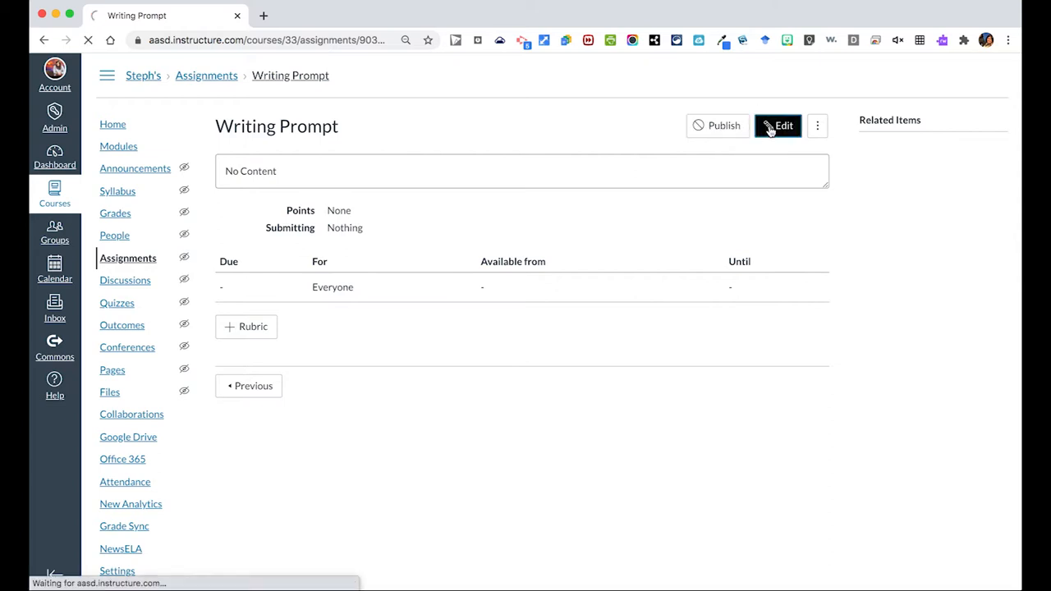
pyautogui.click(779, 125)
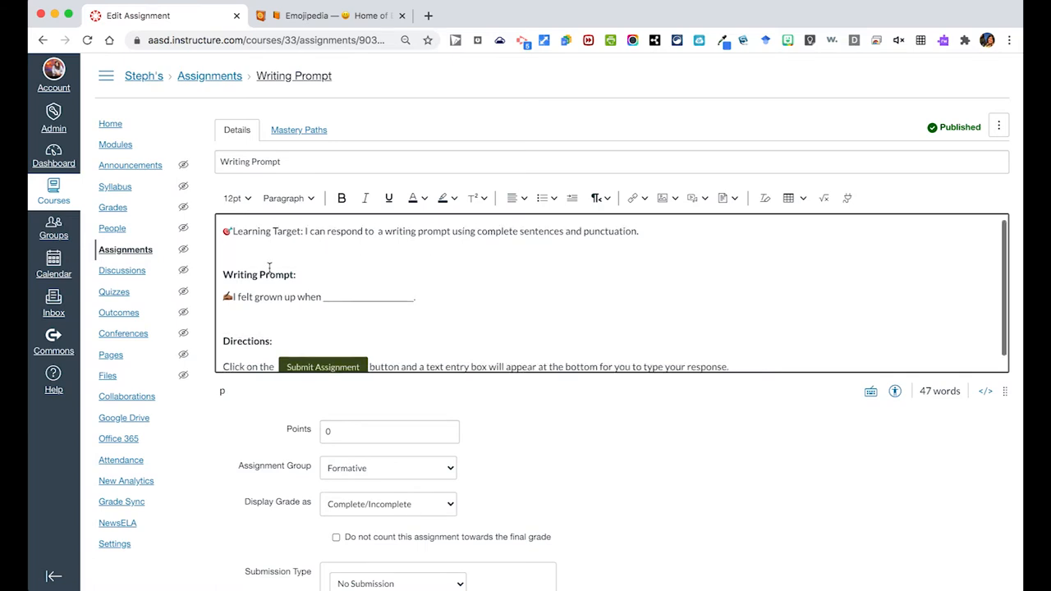
# Upload an image from the computer into the description below the Learning Target line
pyautogui.scroll(3)
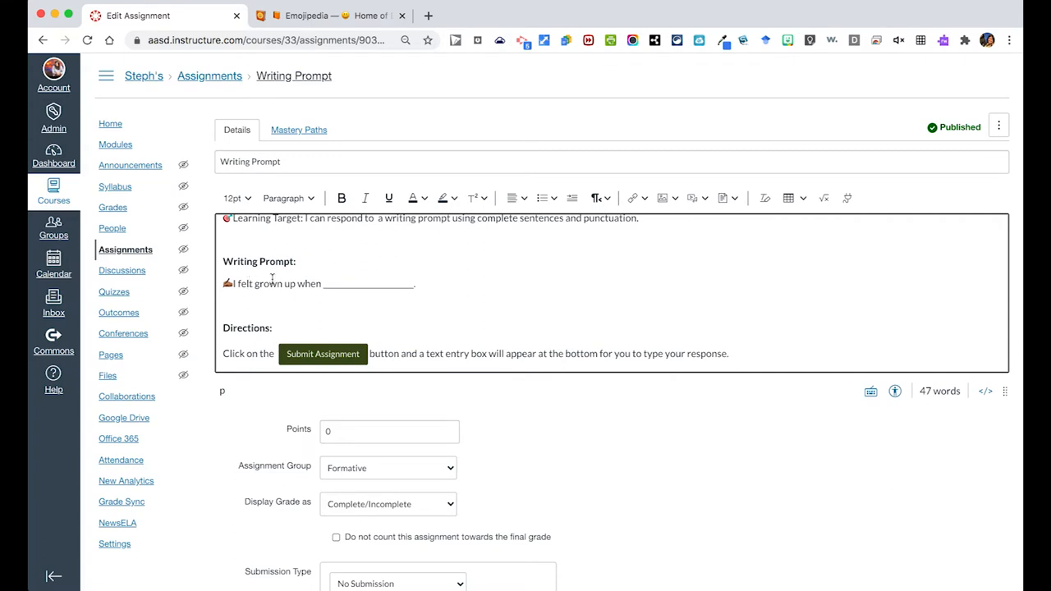
pyautogui.moveTo(287, 296)
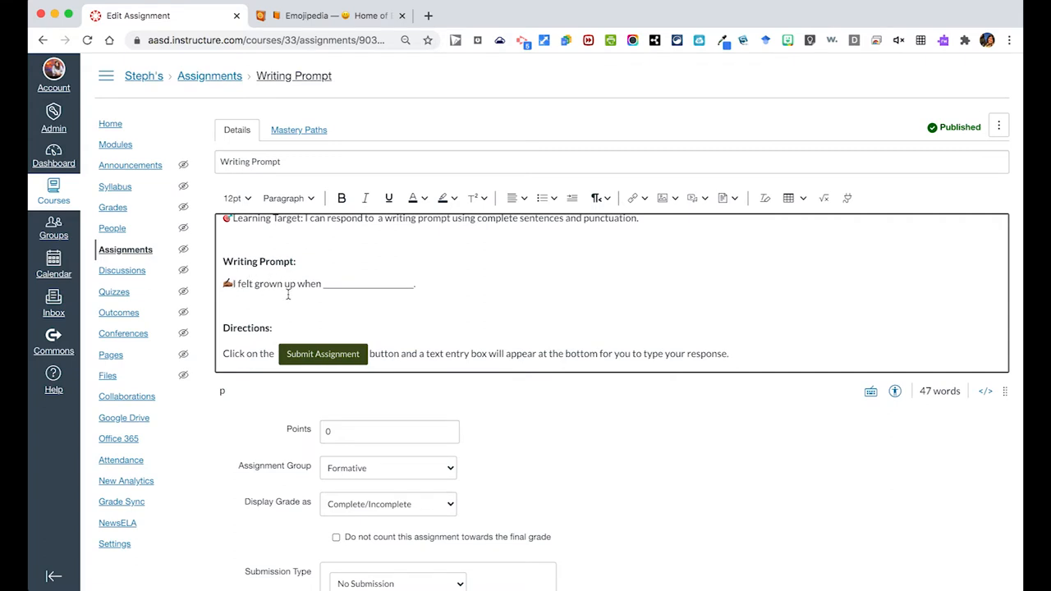
pyautogui.moveTo(247, 233)
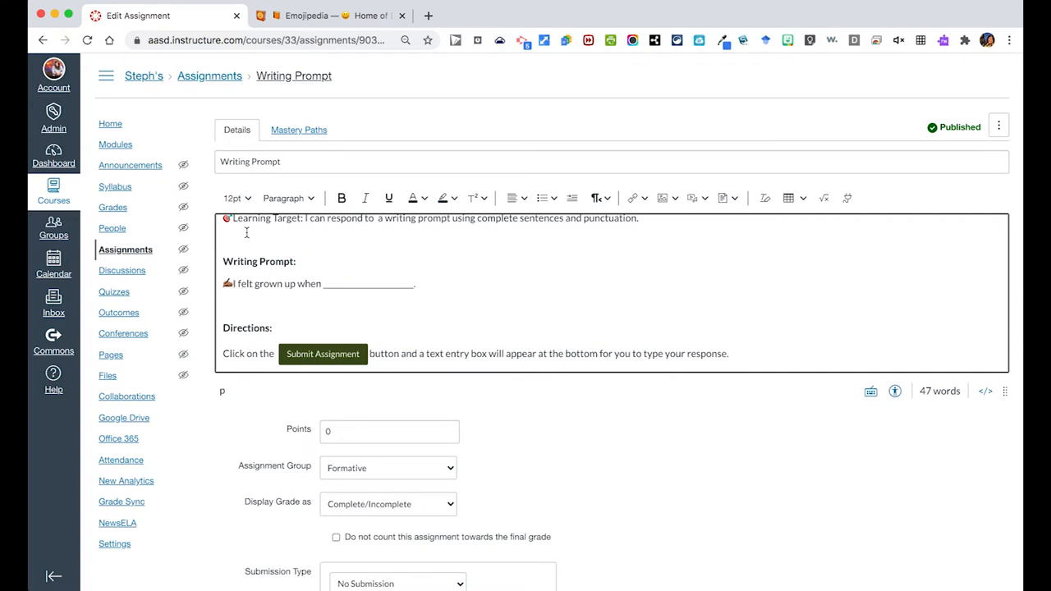
pyautogui.moveTo(664, 197)
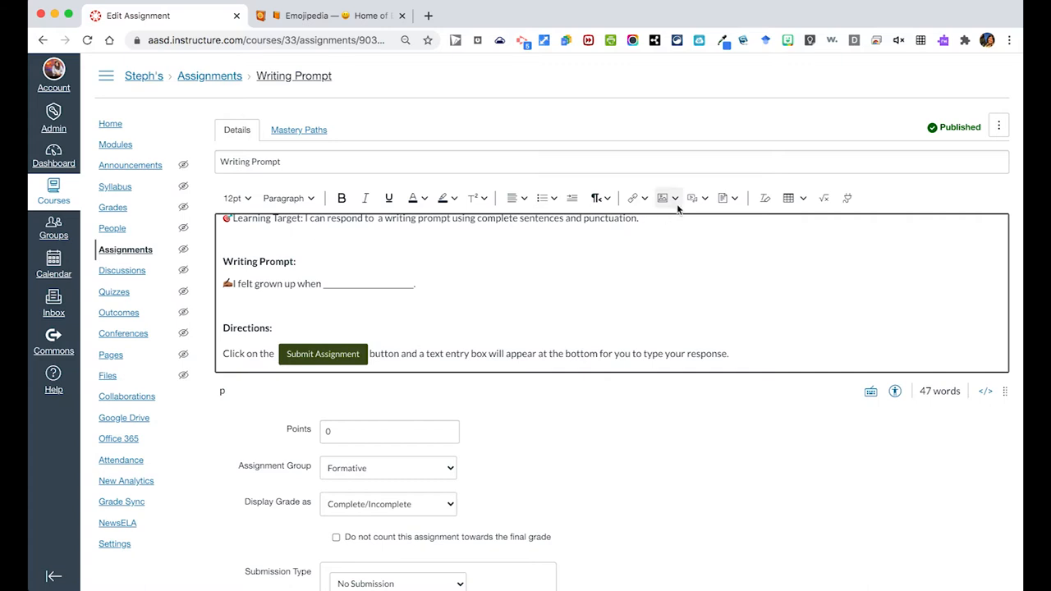
pyautogui.click(663, 197)
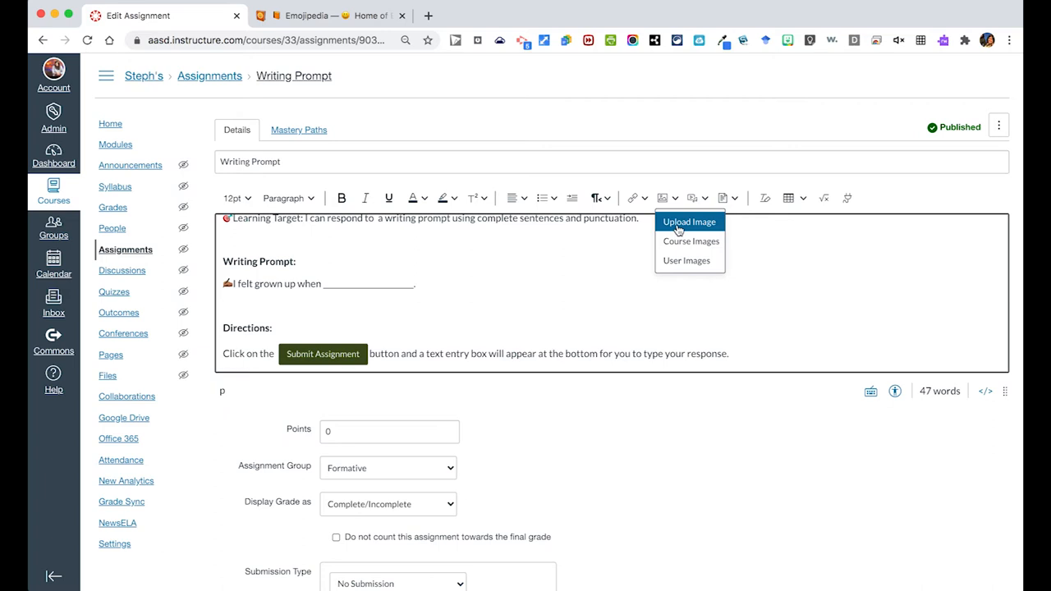
pyautogui.click(690, 222)
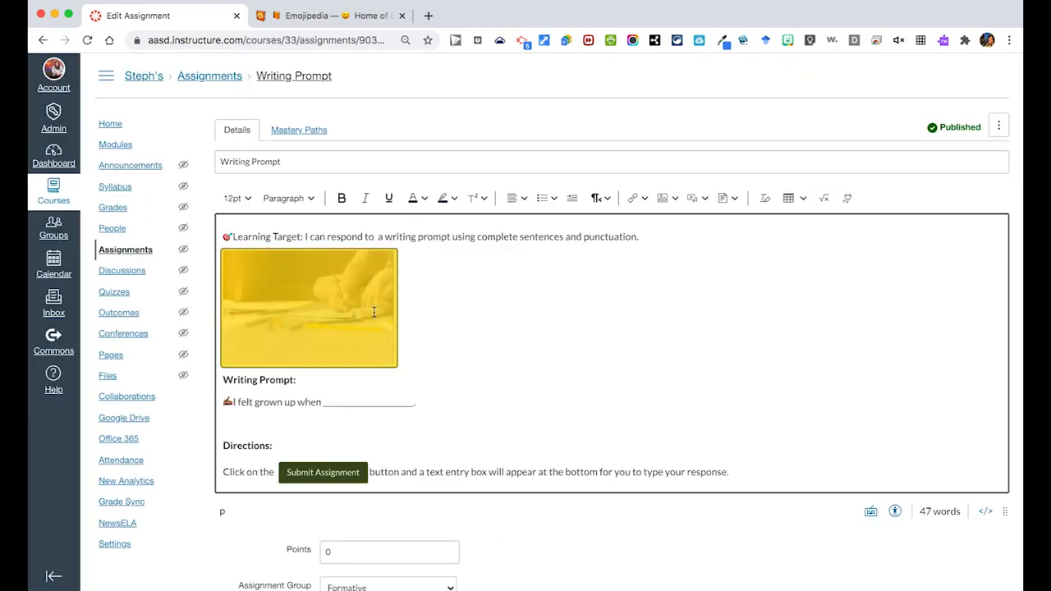
# Select the inserted hand-writing picture and resize it smaller
pyautogui.click(309, 308)
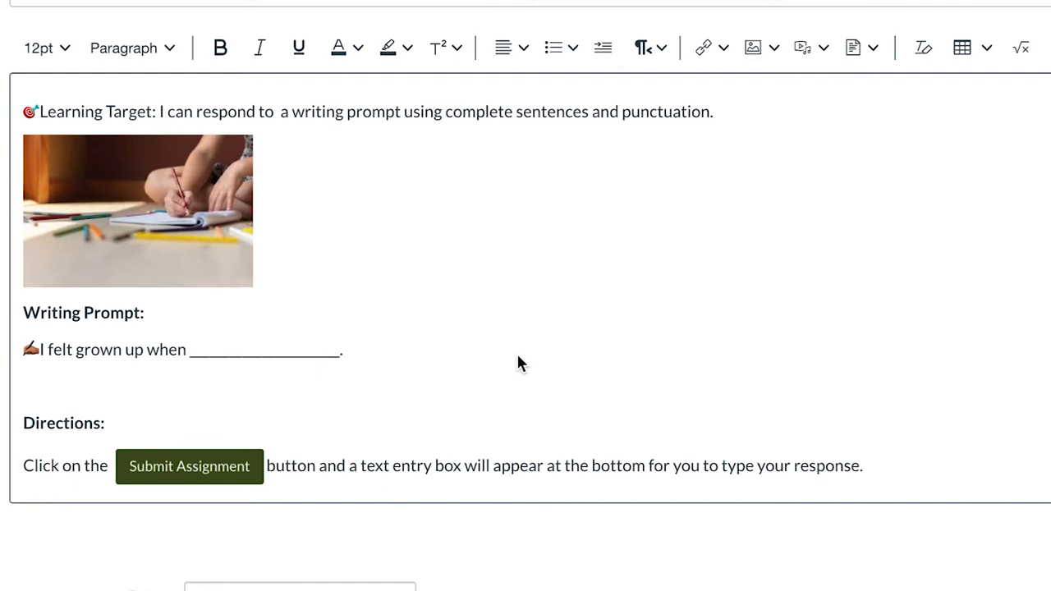
pyautogui.moveTo(357, 423)
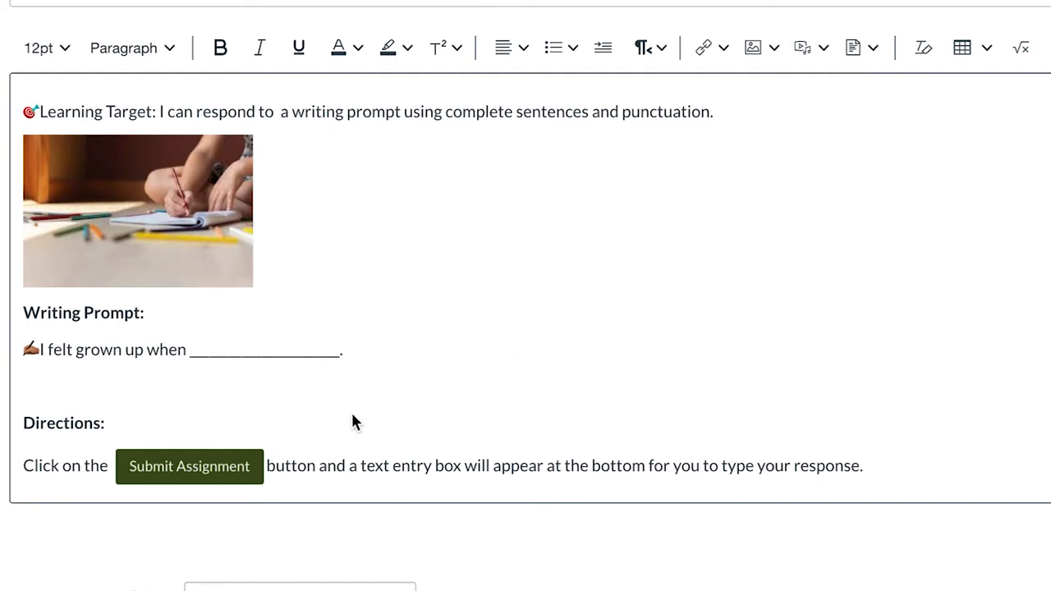
pyautogui.moveTo(319, 467)
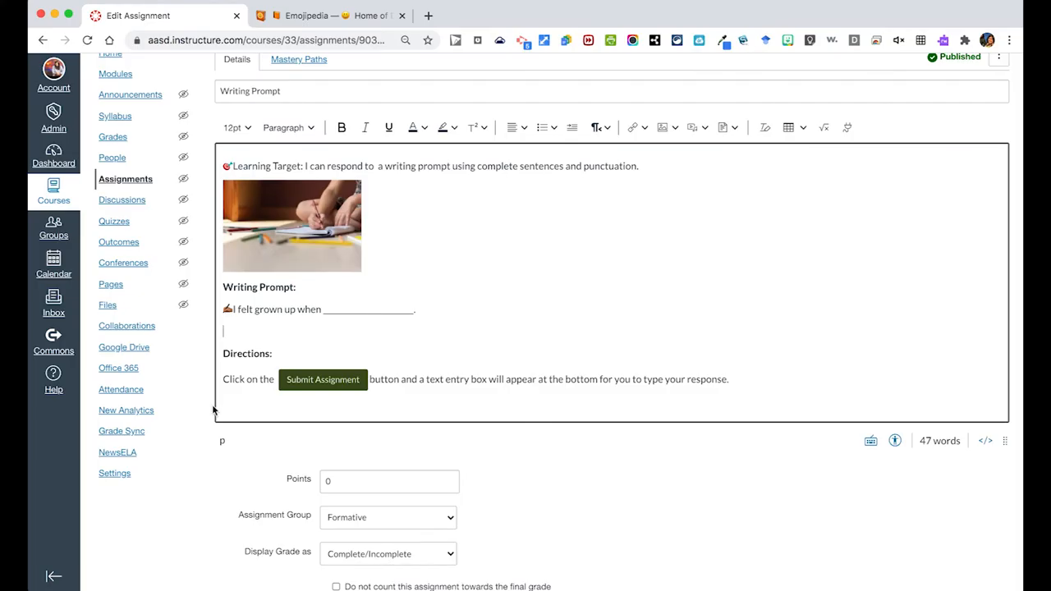
# Keep the Formative group and display the 4-point grade as Points instead of Complete/Incomplete
pyautogui.scroll(-3)
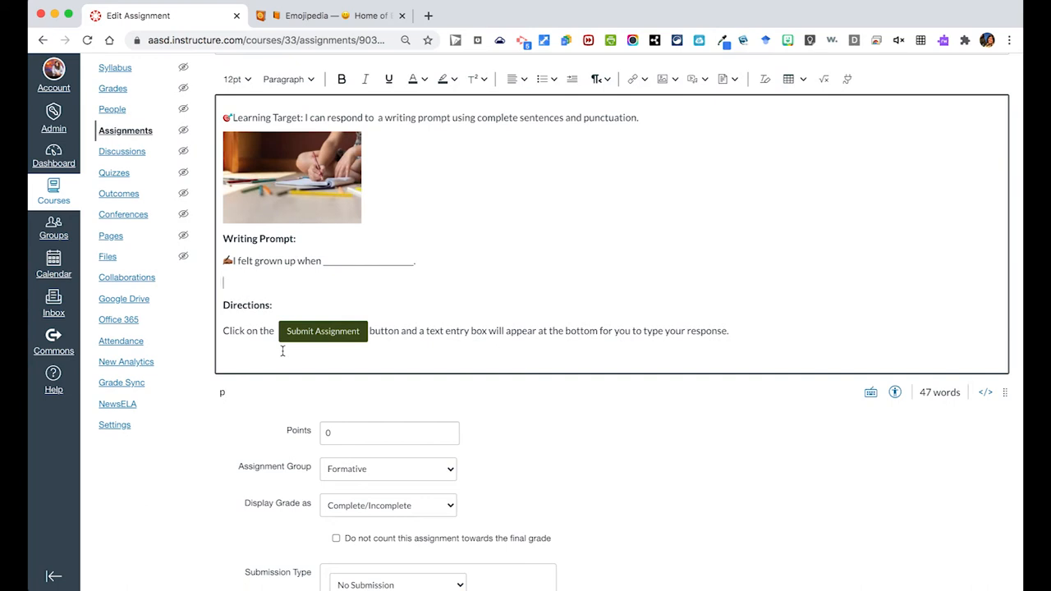
pyautogui.scroll(-3)
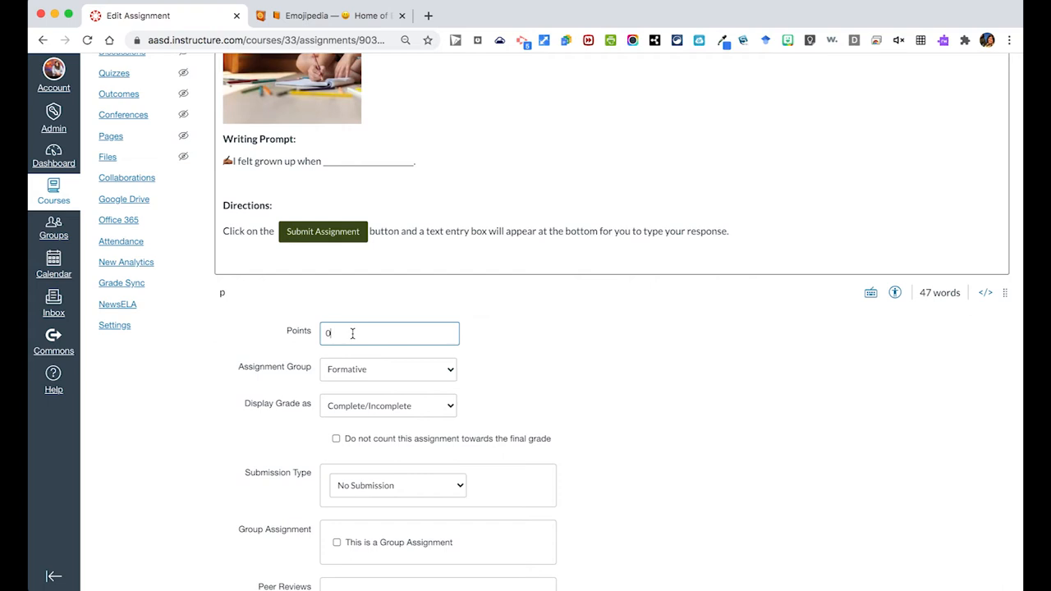
pyautogui.moveTo(355, 379)
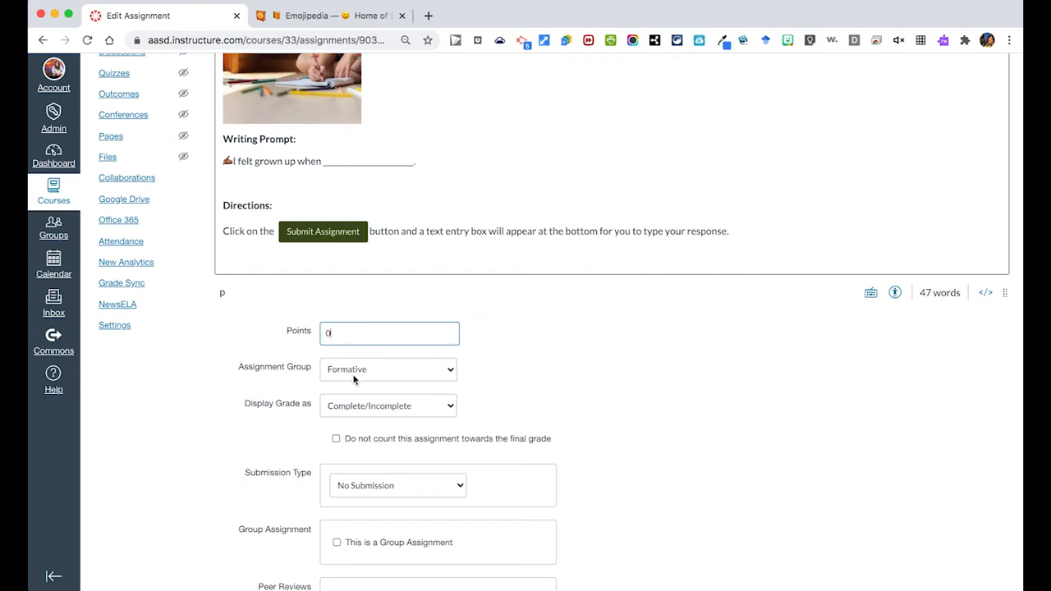
pyautogui.moveTo(386, 404)
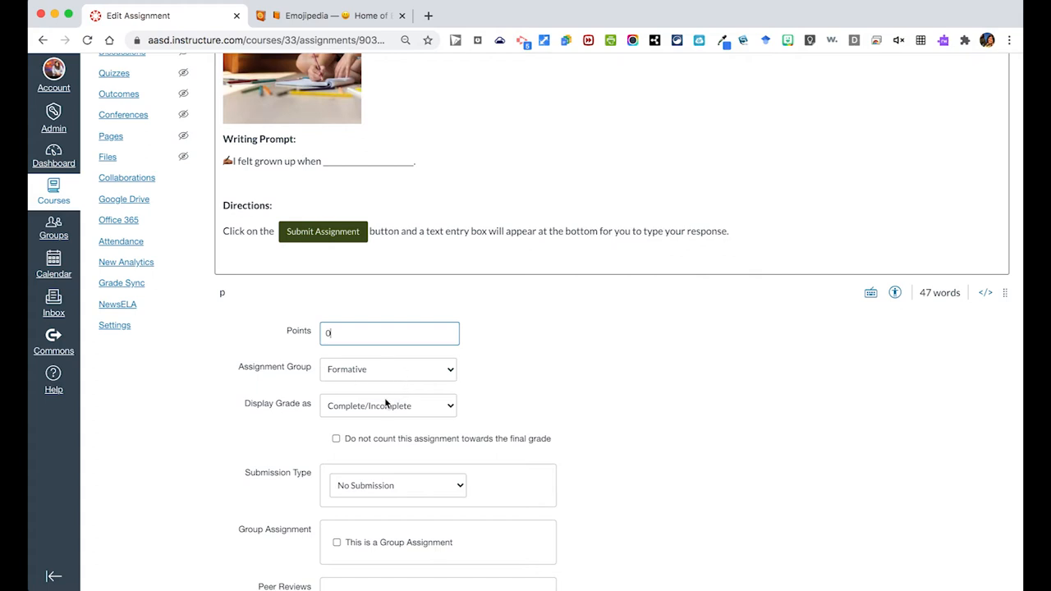
pyautogui.click(388, 405)
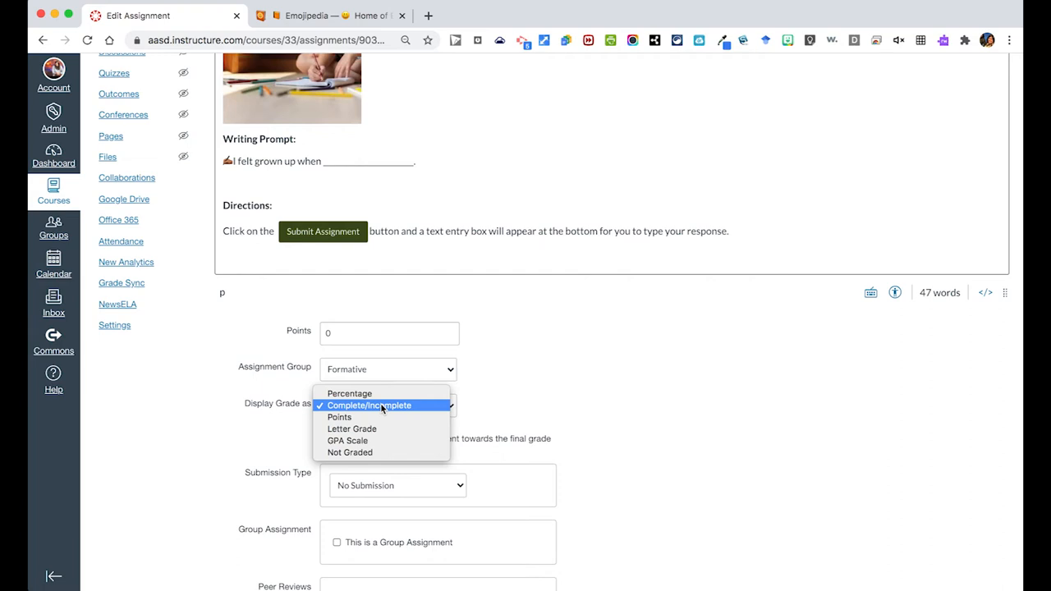
pyautogui.click(368, 404)
pyautogui.write('4')
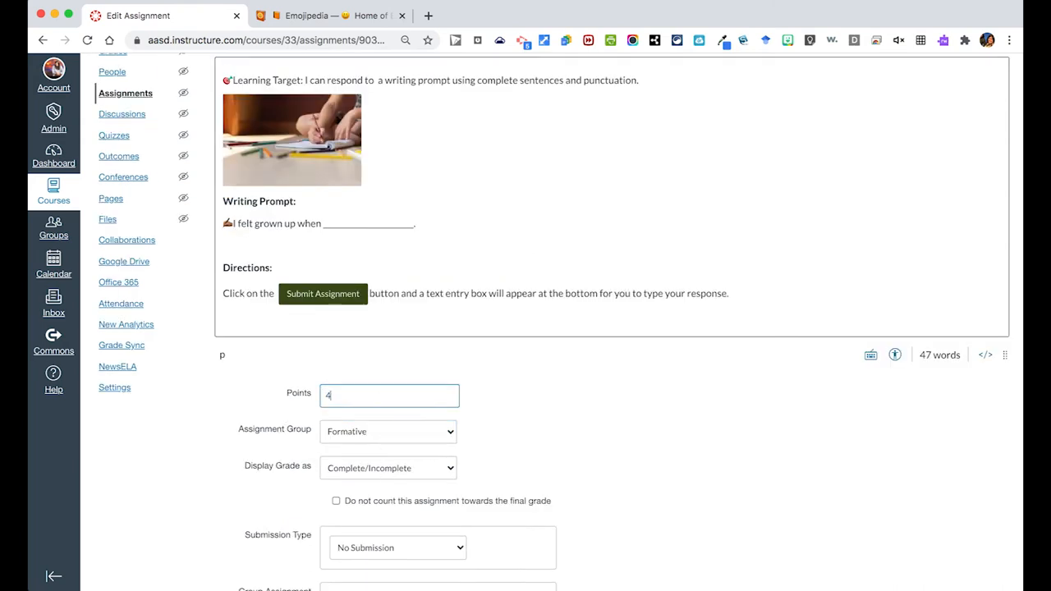
pyautogui.moveTo(368, 437)
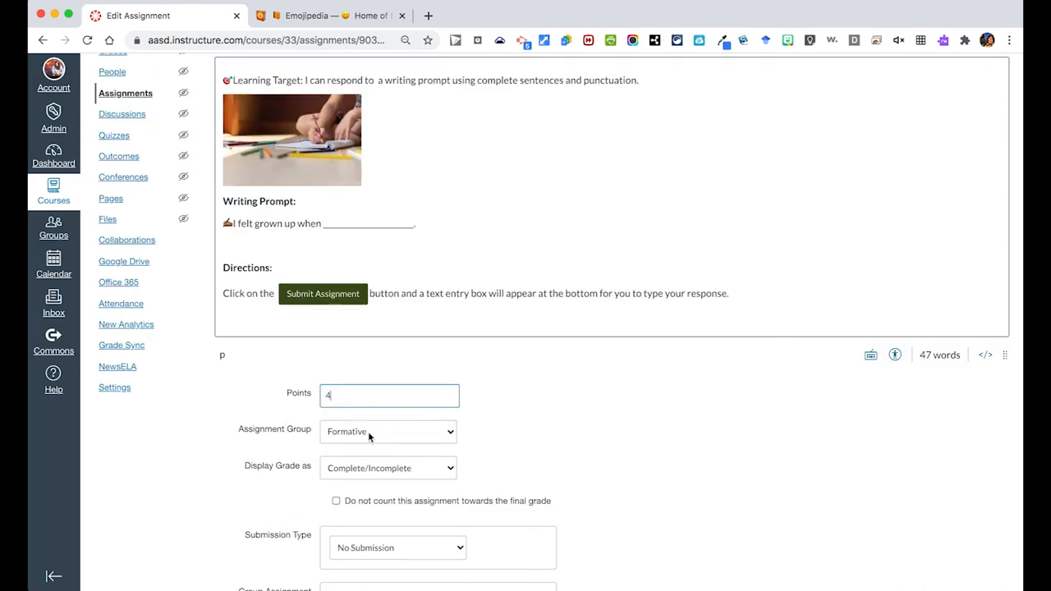
pyautogui.click(386, 430)
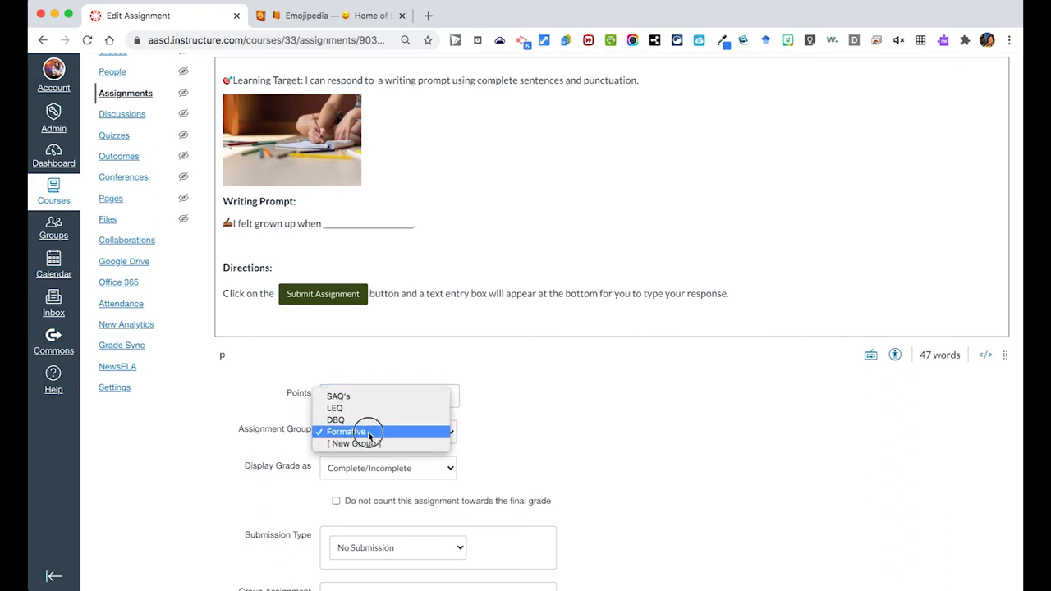
pyautogui.click(388, 466)
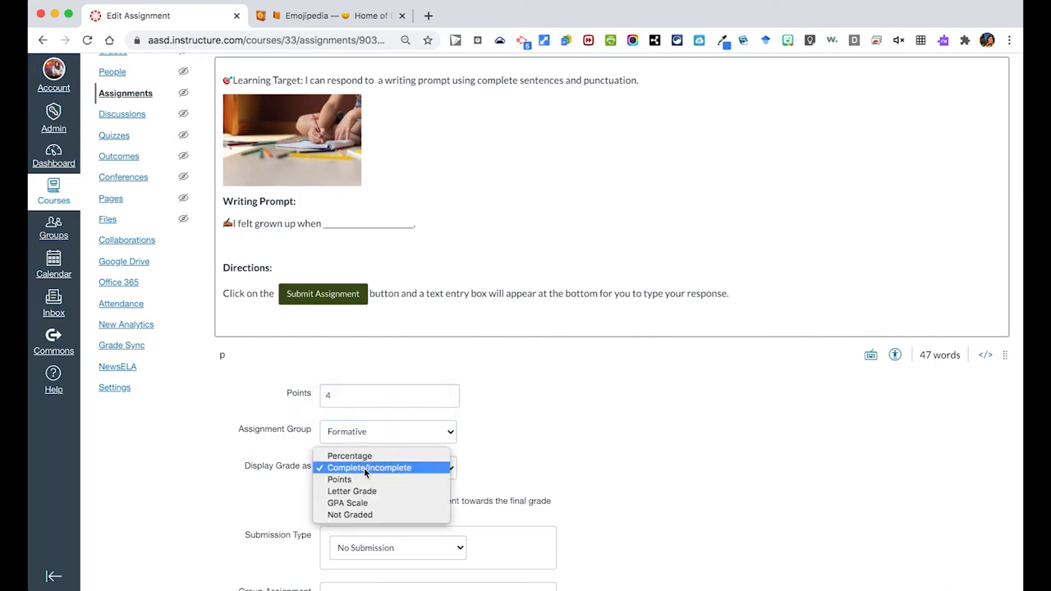
pyautogui.click(339, 480)
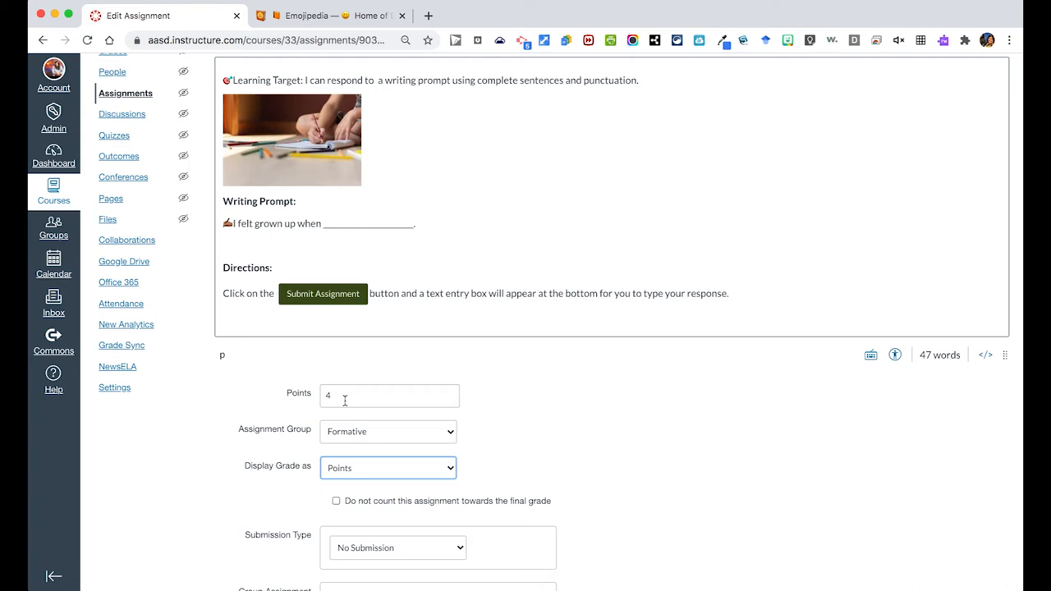
# Set Submission Type to Online with Text Entry as the only entry option
pyautogui.scroll(-3)
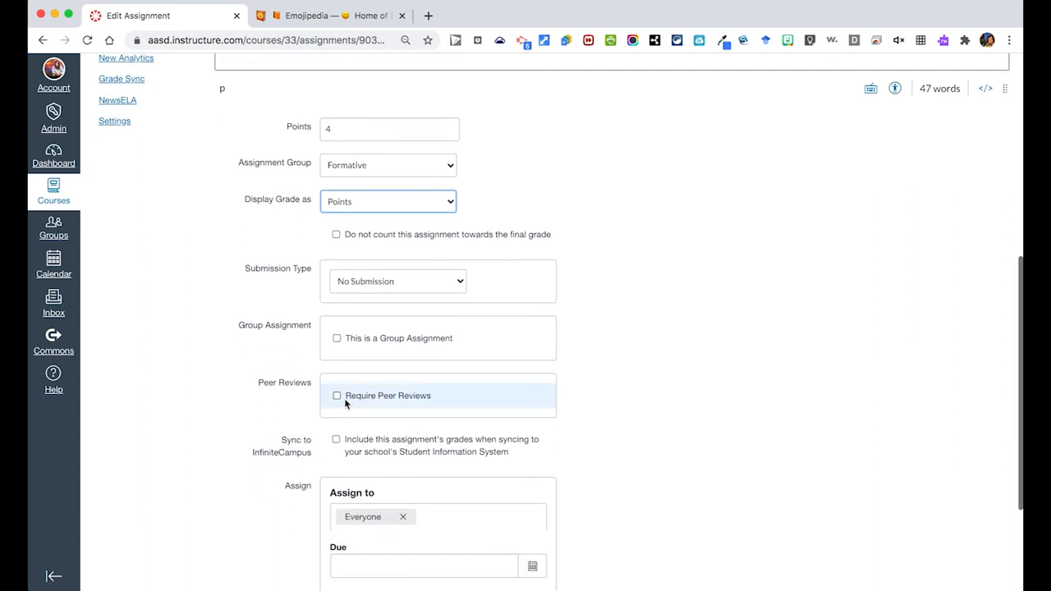
pyautogui.moveTo(468, 281)
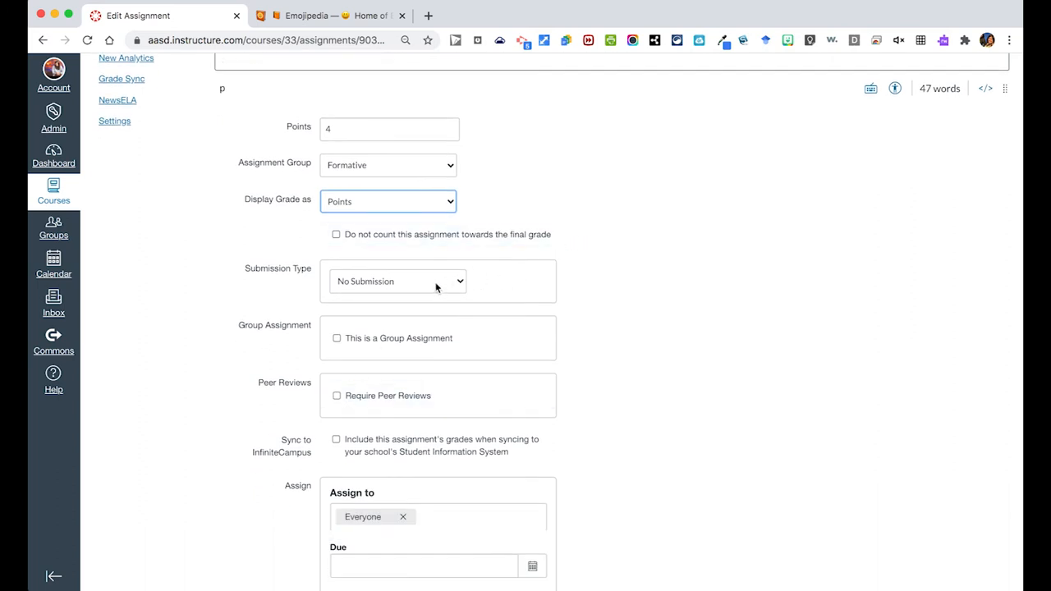
pyautogui.click(397, 281)
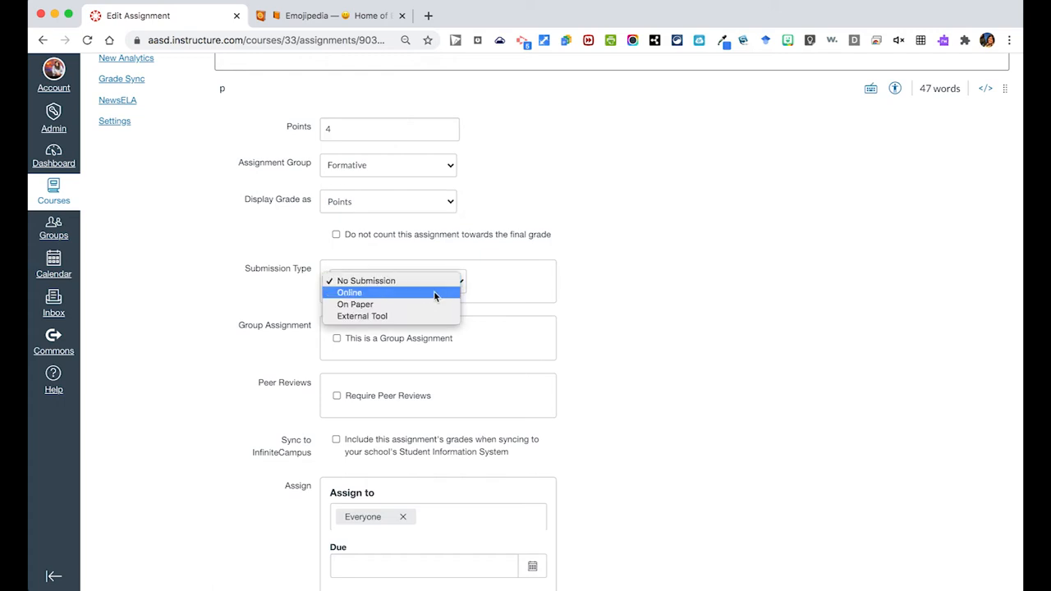
pyautogui.click(349, 292)
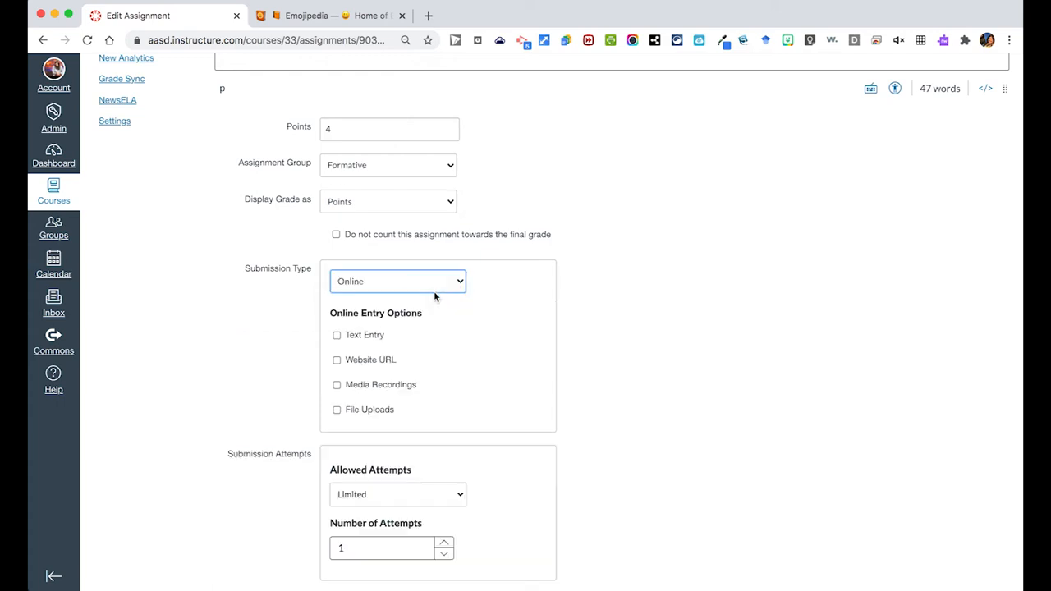
pyautogui.moveTo(381, 365)
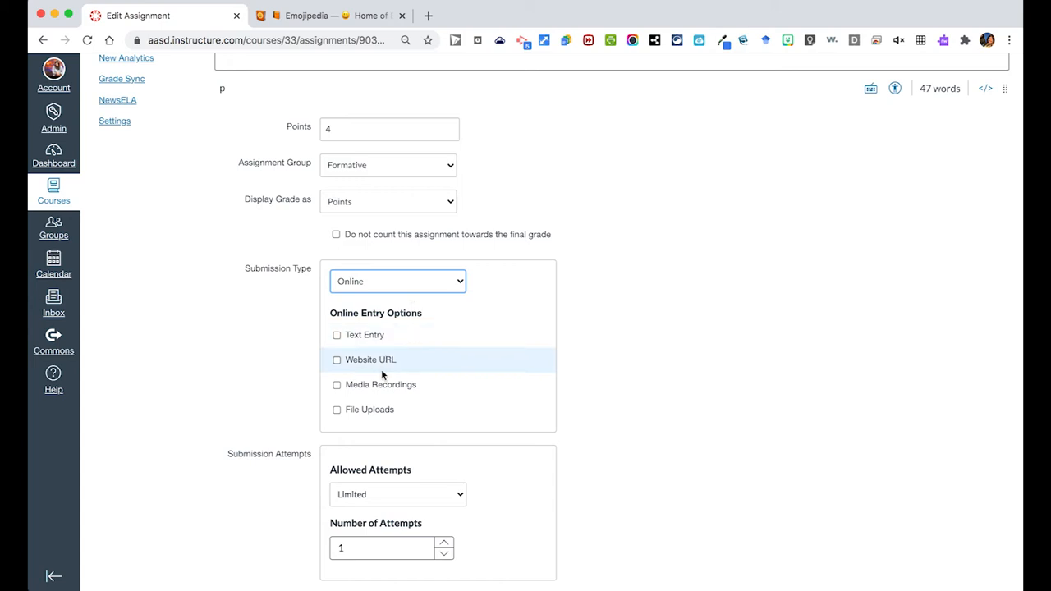
pyautogui.moveTo(372, 339)
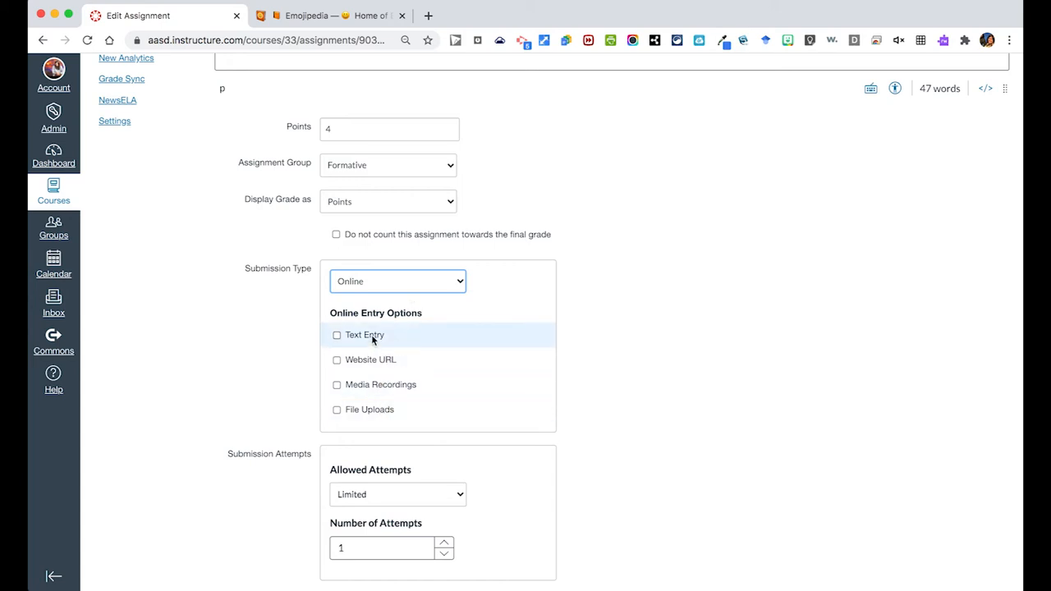
pyautogui.click(336, 335)
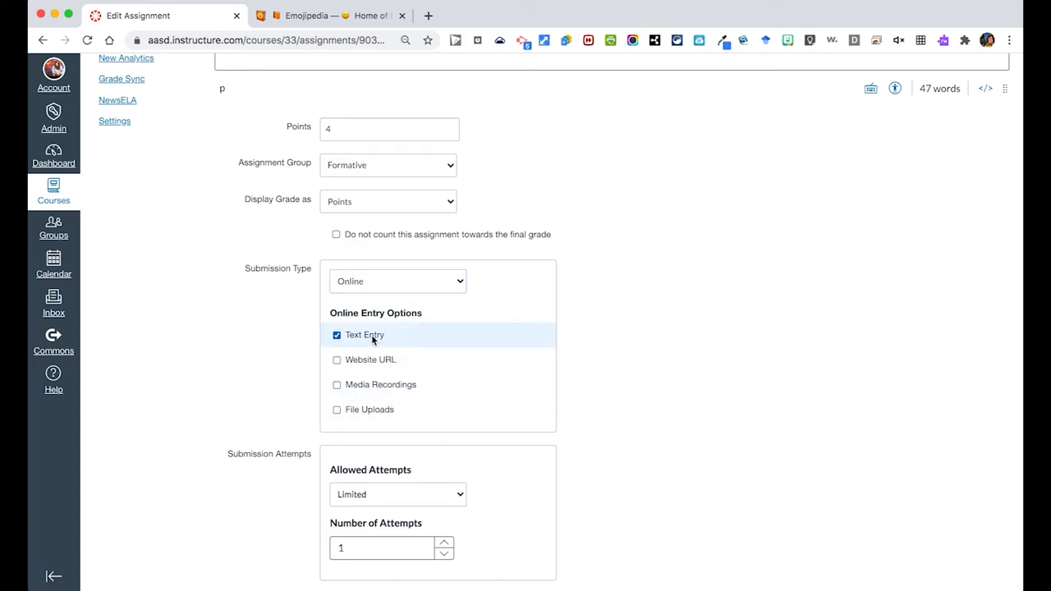
pyautogui.moveTo(464, 358)
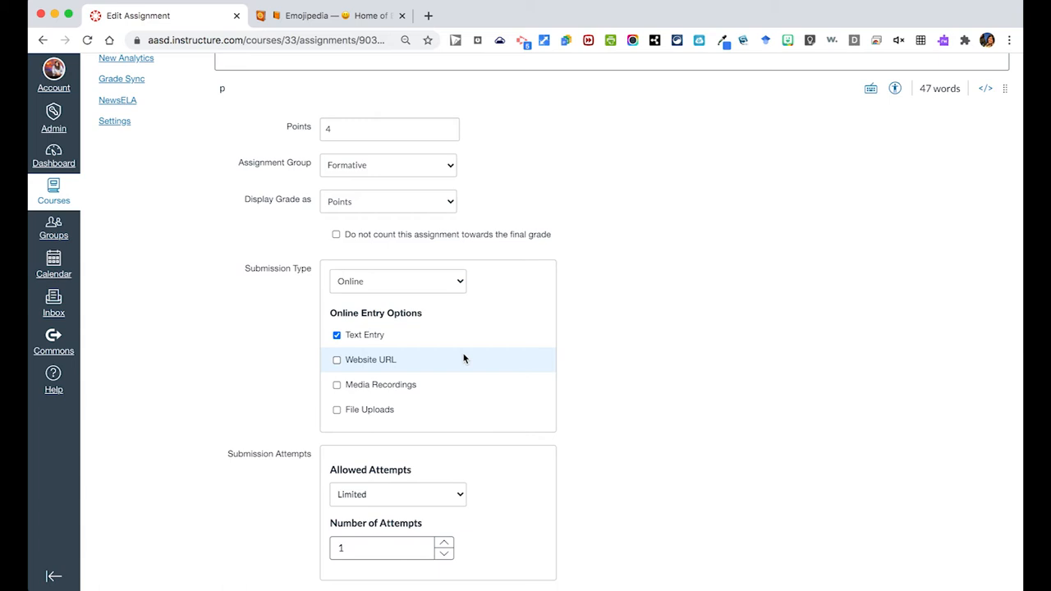
pyautogui.moveTo(460, 376)
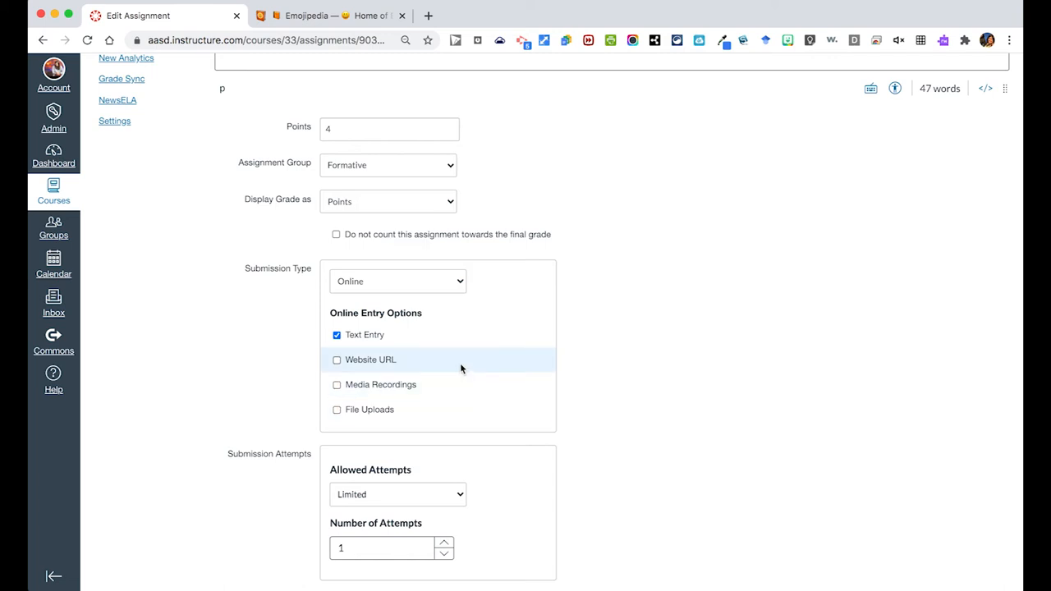
pyautogui.moveTo(458, 386)
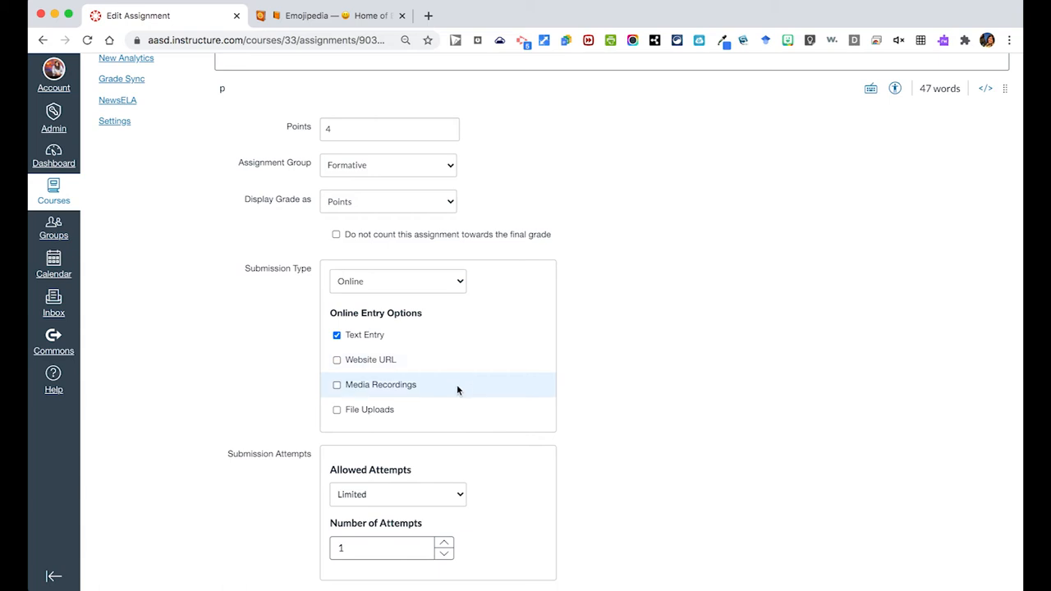
pyautogui.moveTo(456, 414)
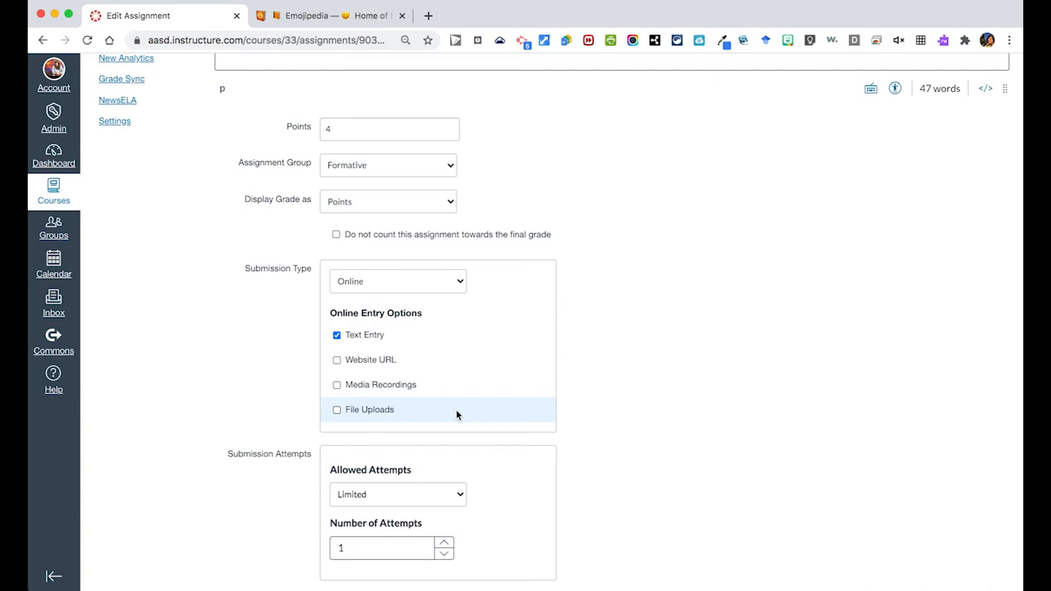
pyautogui.moveTo(450, 440)
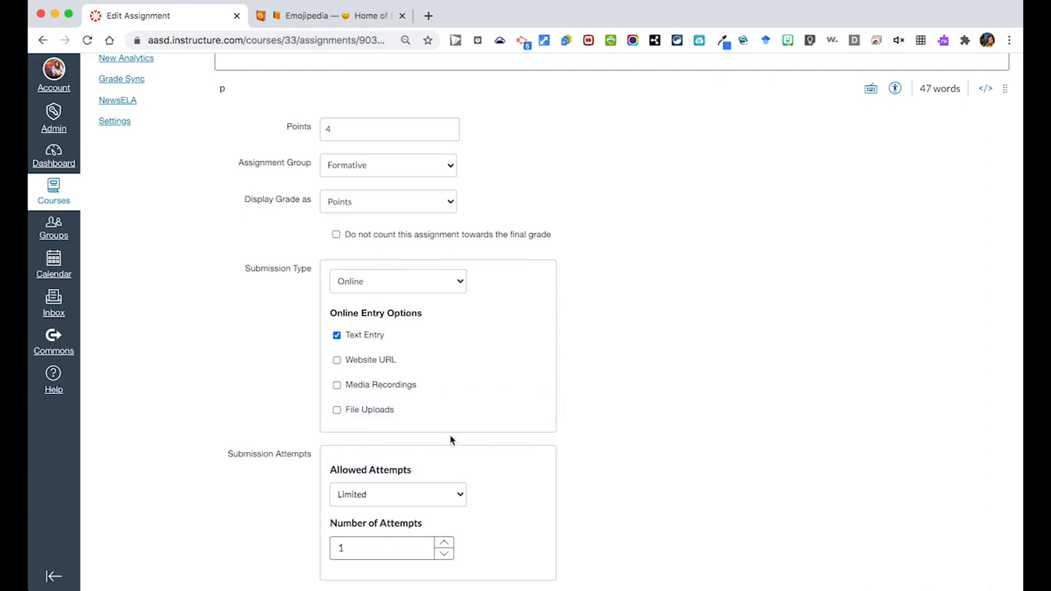
# Review Allowed Attempts and leave it as Limited with one attempt for everyone
pyautogui.scroll(-3)
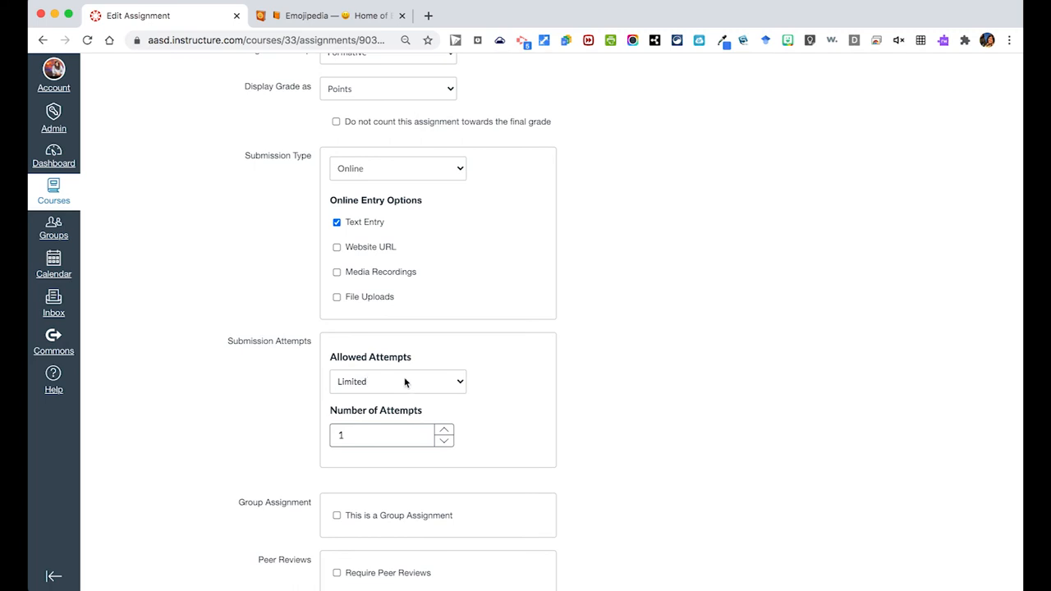
pyautogui.click(398, 381)
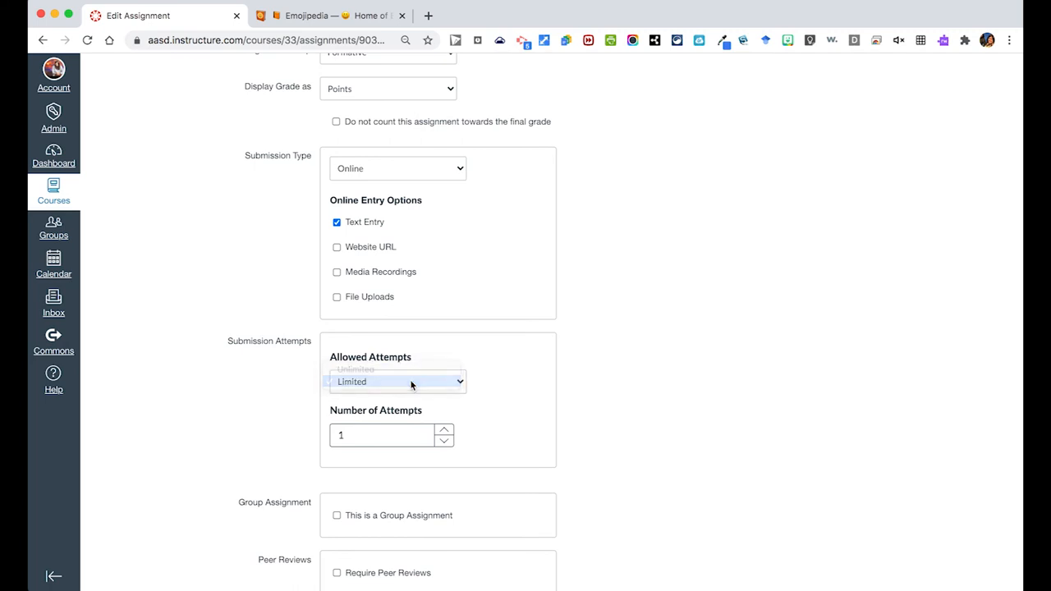
pyautogui.scroll(-3)
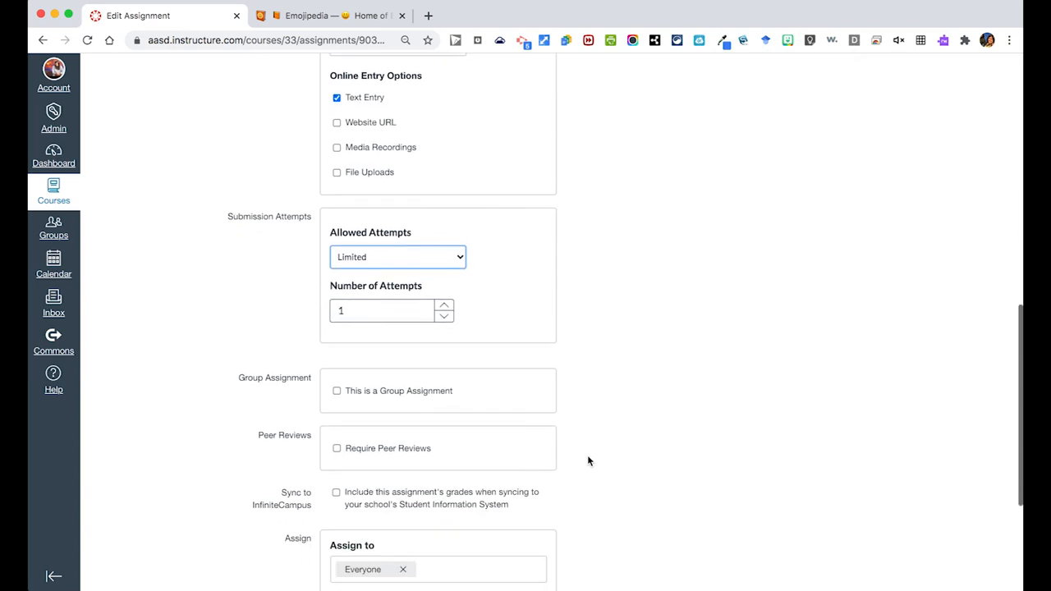
pyautogui.scroll(-3)
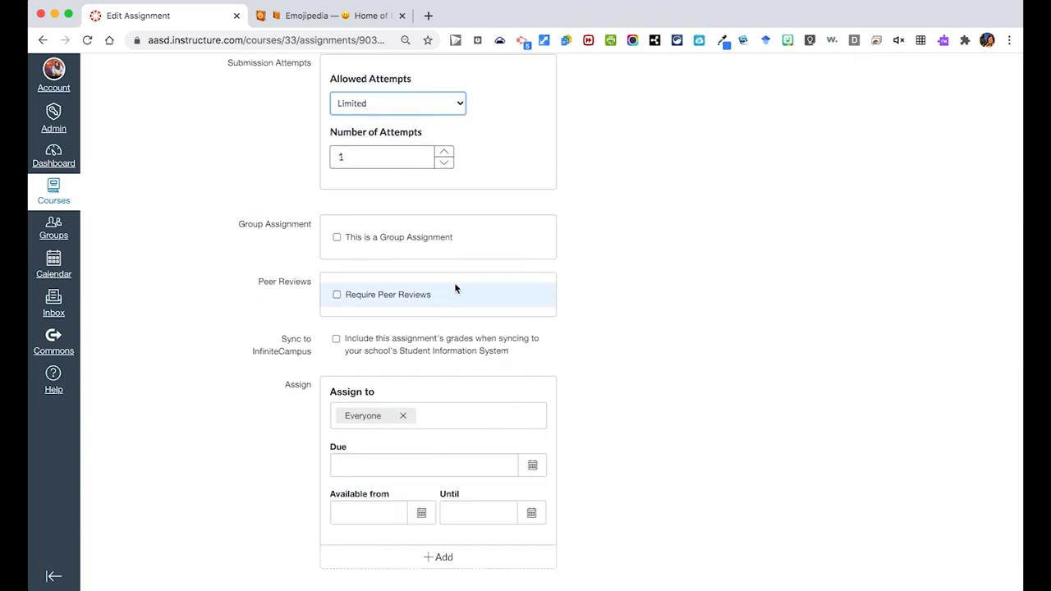
pyautogui.moveTo(460, 358)
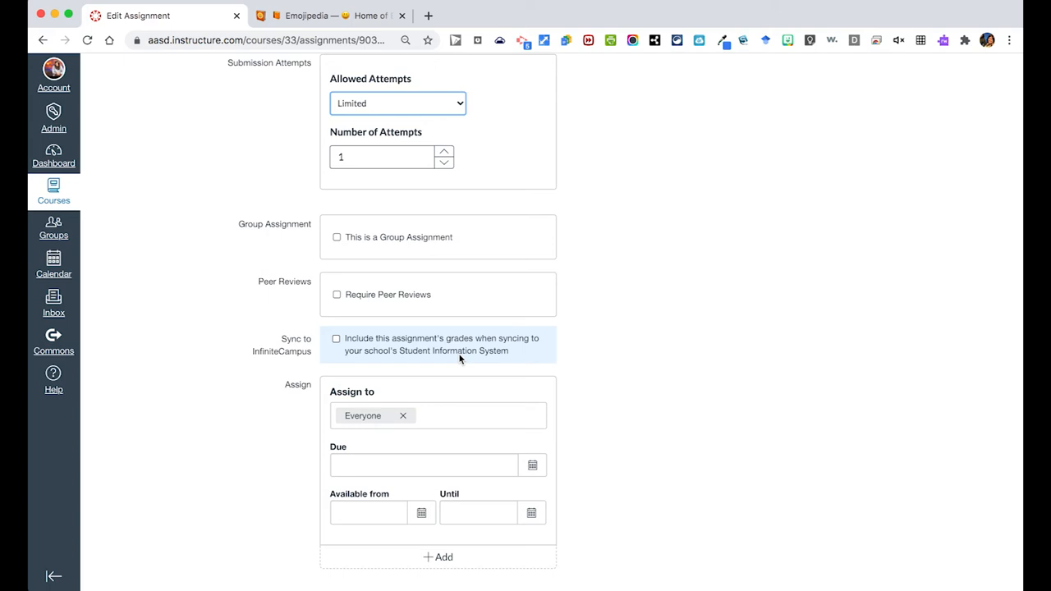
pyautogui.moveTo(532, 466)
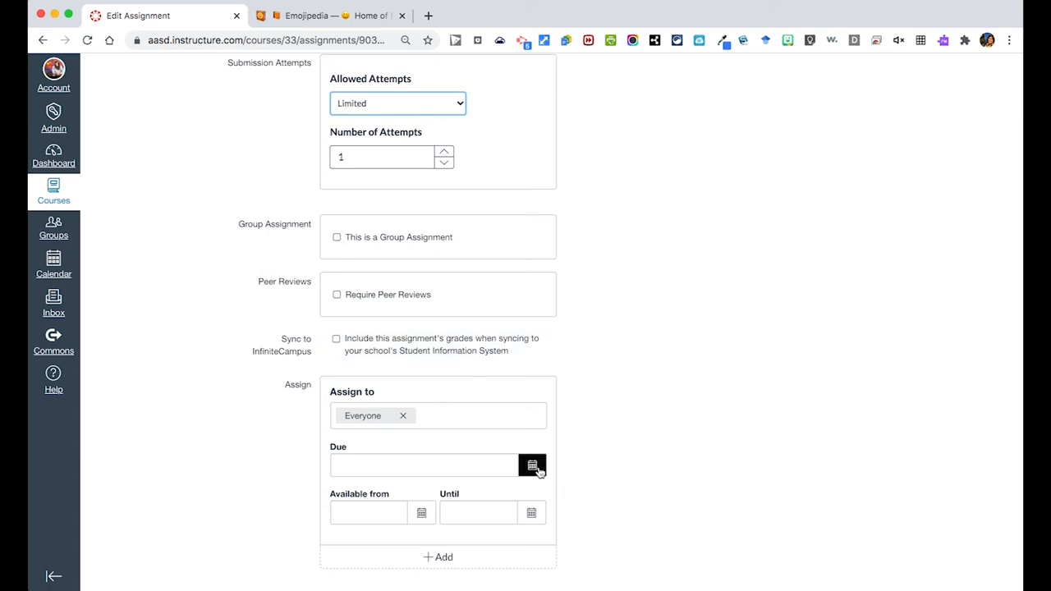
# Pick October 15, 2020 at 11:59pm as the due date from the calendar
pyautogui.click(532, 466)
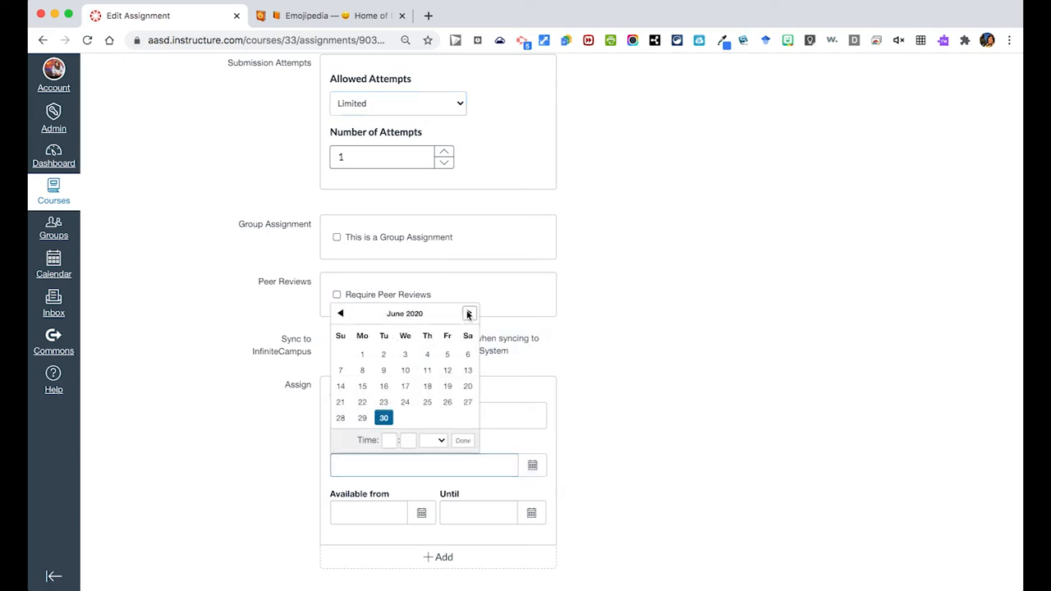
pyautogui.click(470, 312)
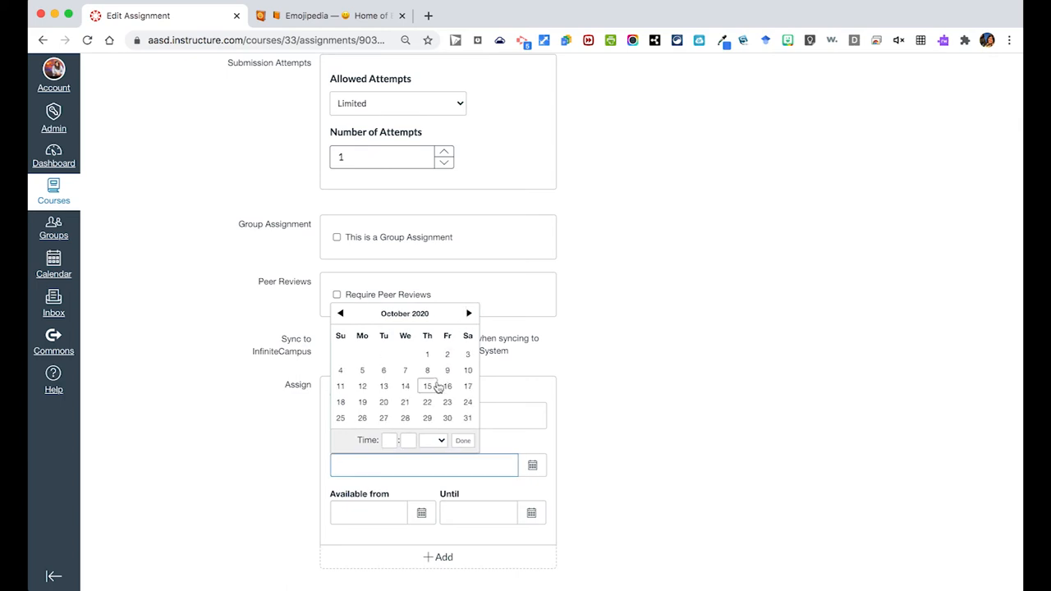
pyautogui.click(427, 386)
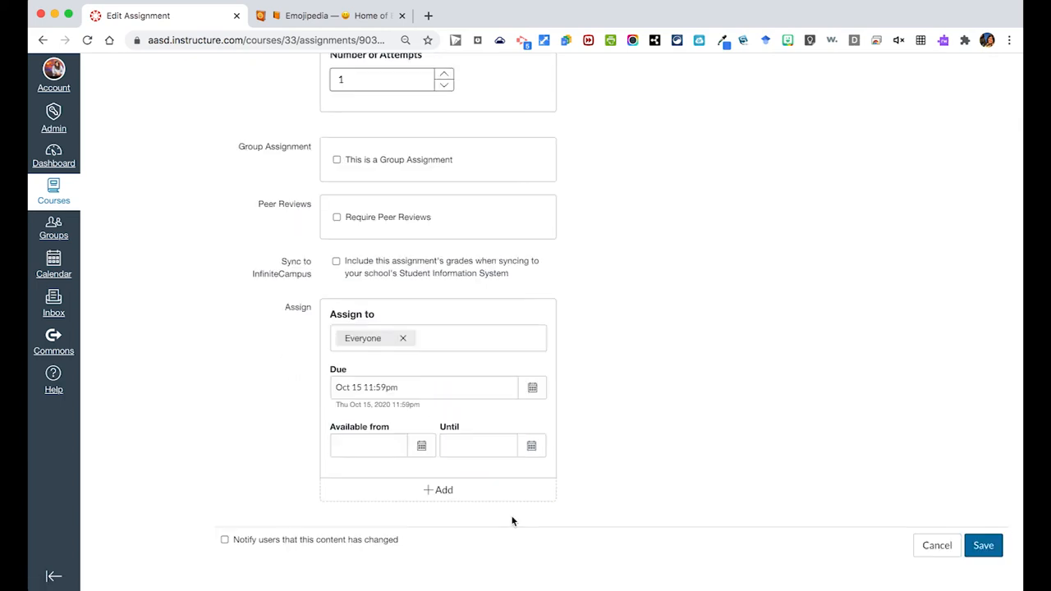
pyautogui.click(368, 445)
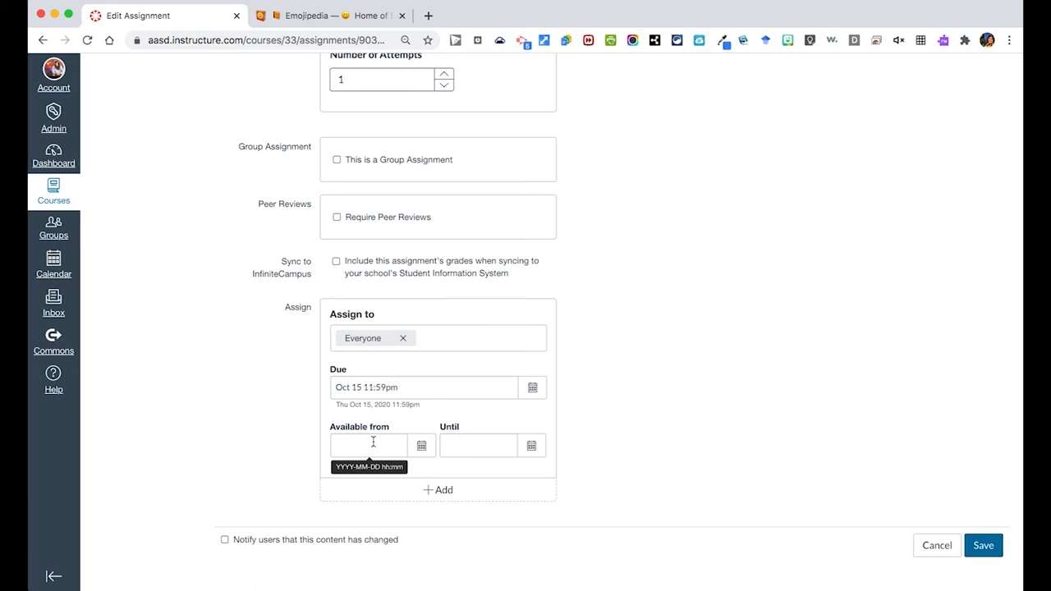
pyautogui.moveTo(688, 421)
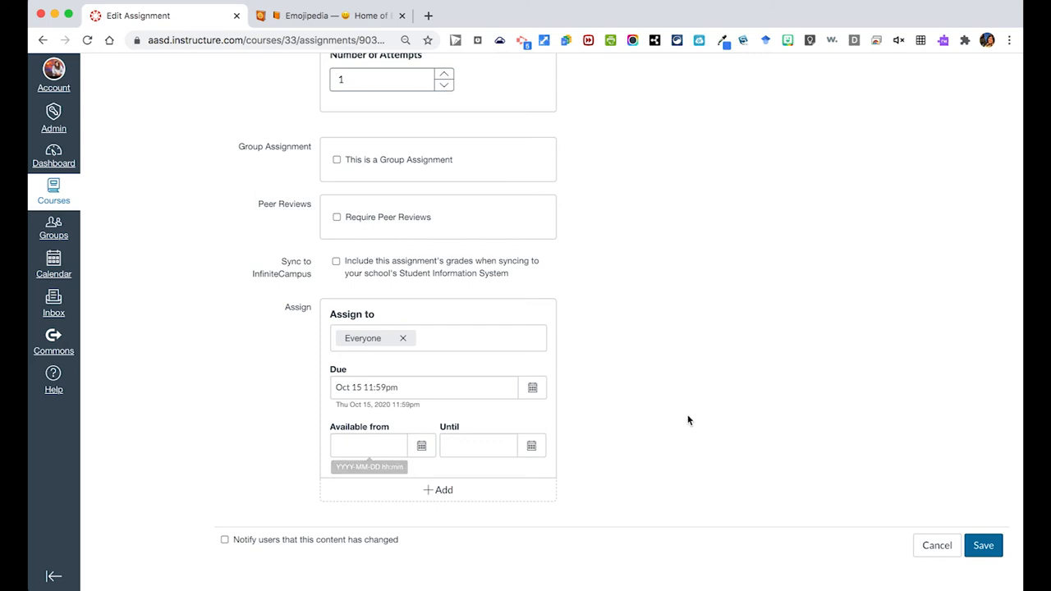
pyautogui.moveTo(661, 445)
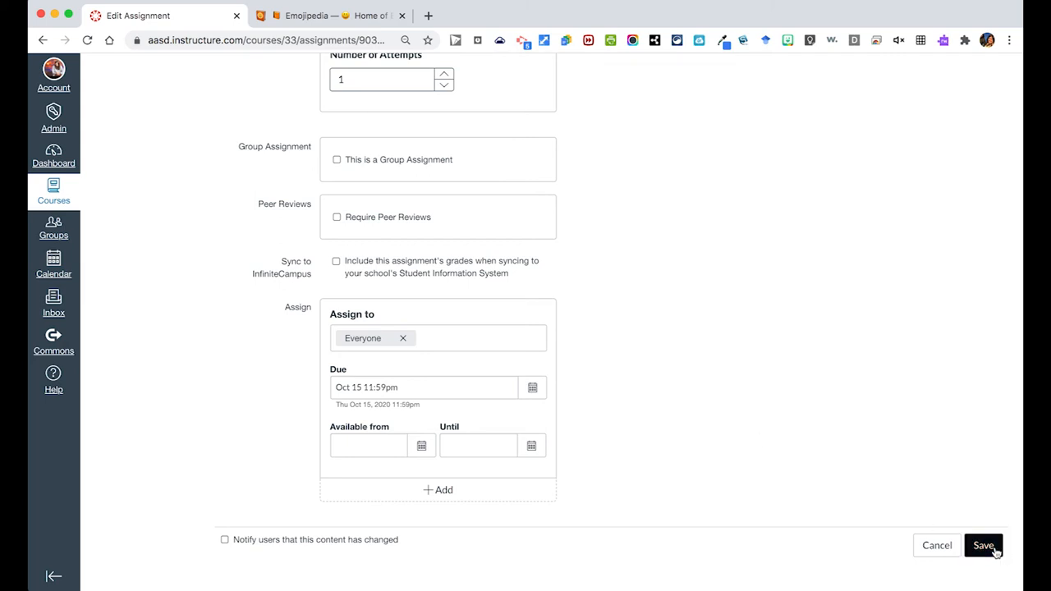
pyautogui.click(982, 545)
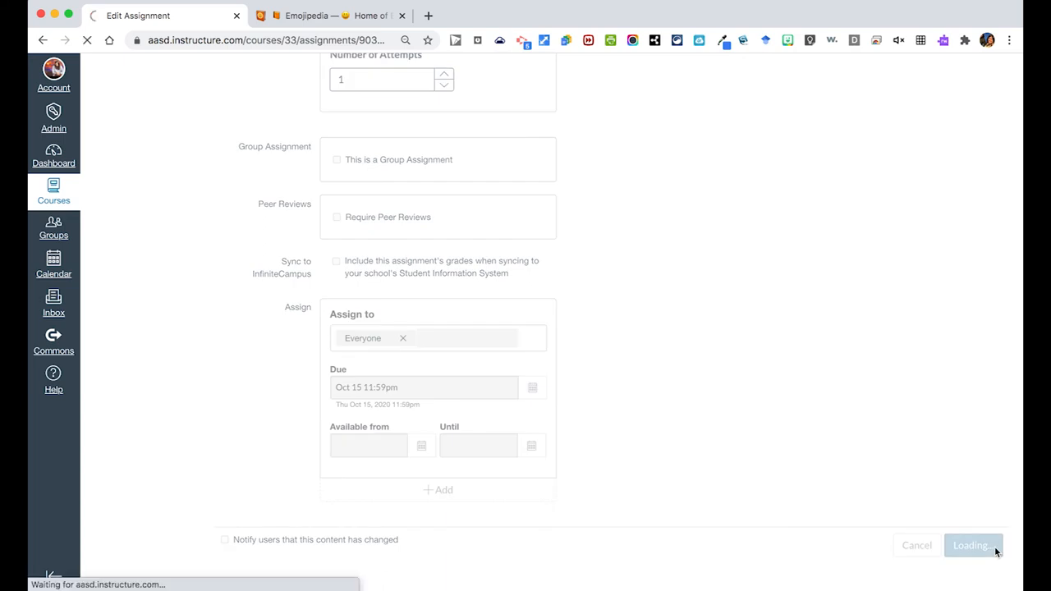
pyautogui.click(972, 545)
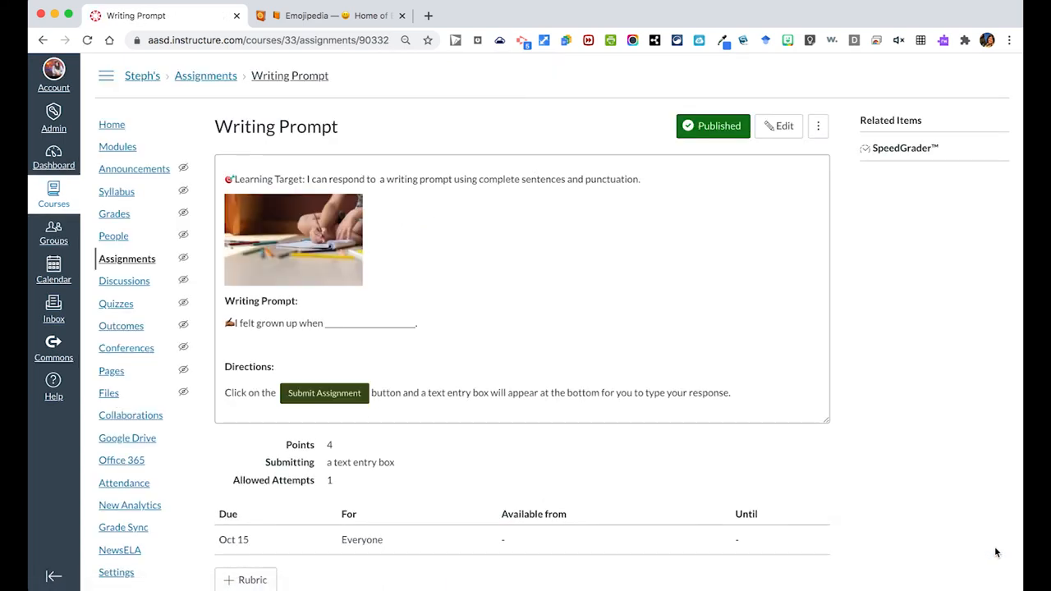
pyautogui.moveTo(311, 197)
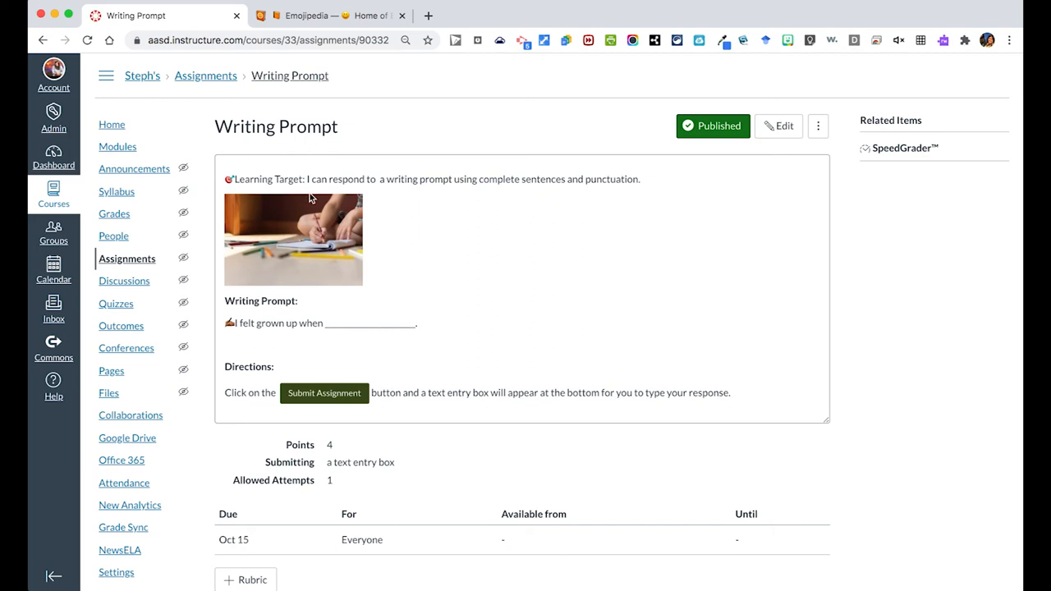
pyautogui.scroll(-3)
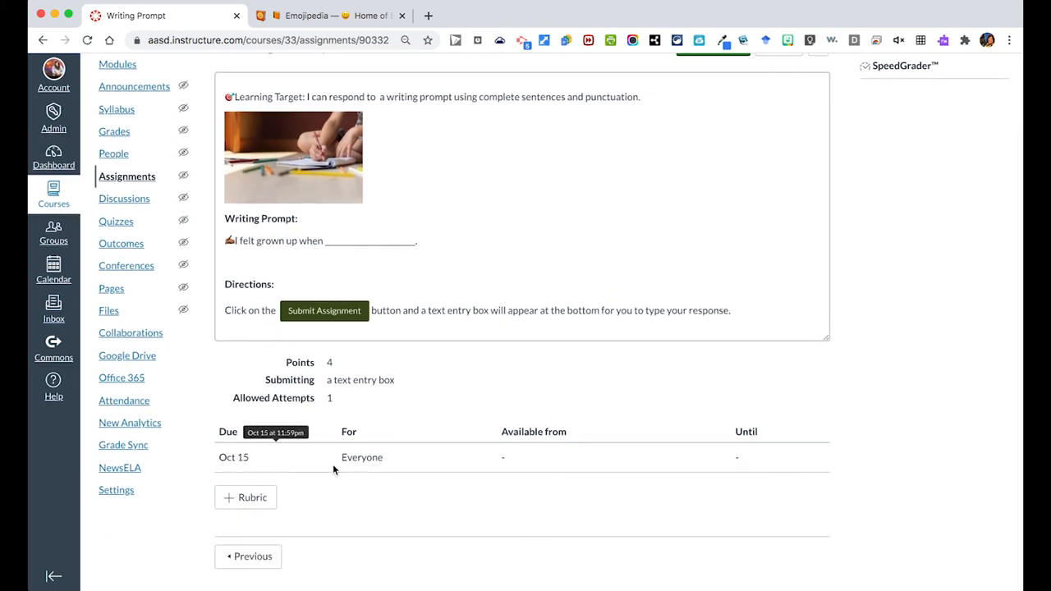
pyautogui.moveTo(434, 486)
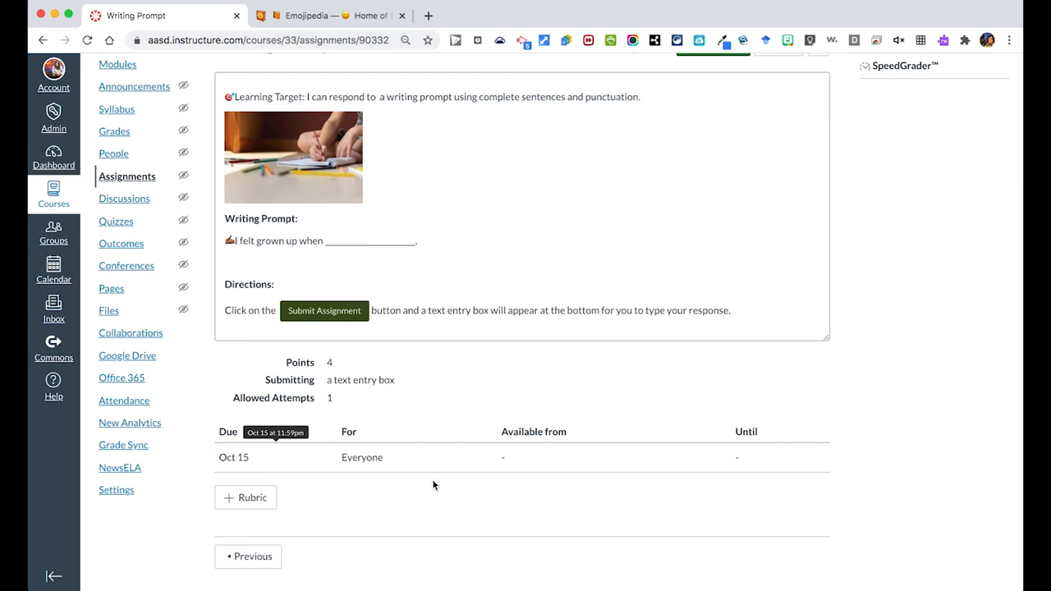
pyautogui.scroll(3)
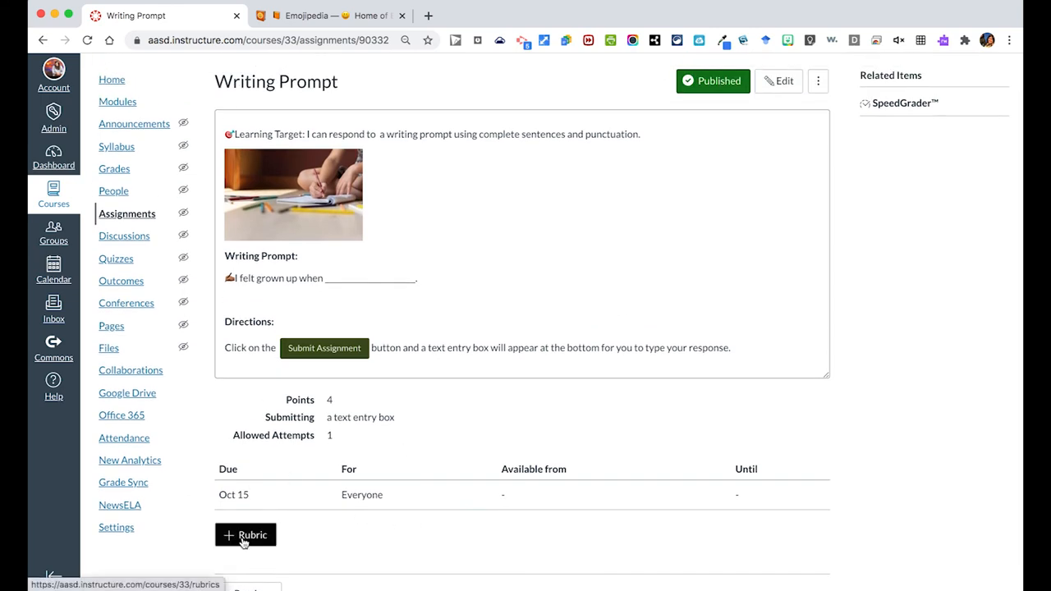
pyautogui.moveTo(308, 545)
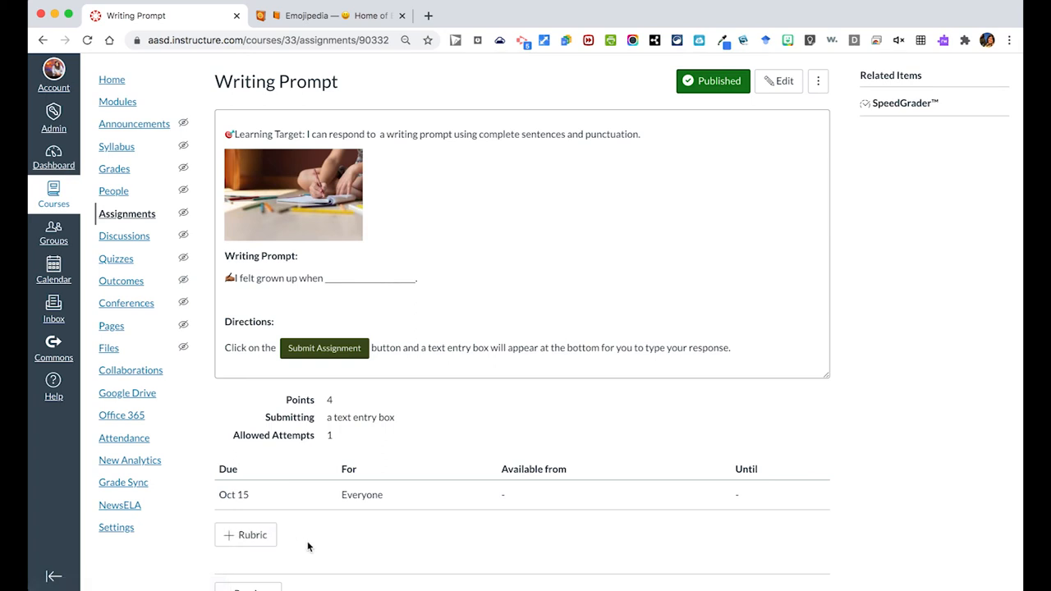
pyautogui.moveTo(447, 433)
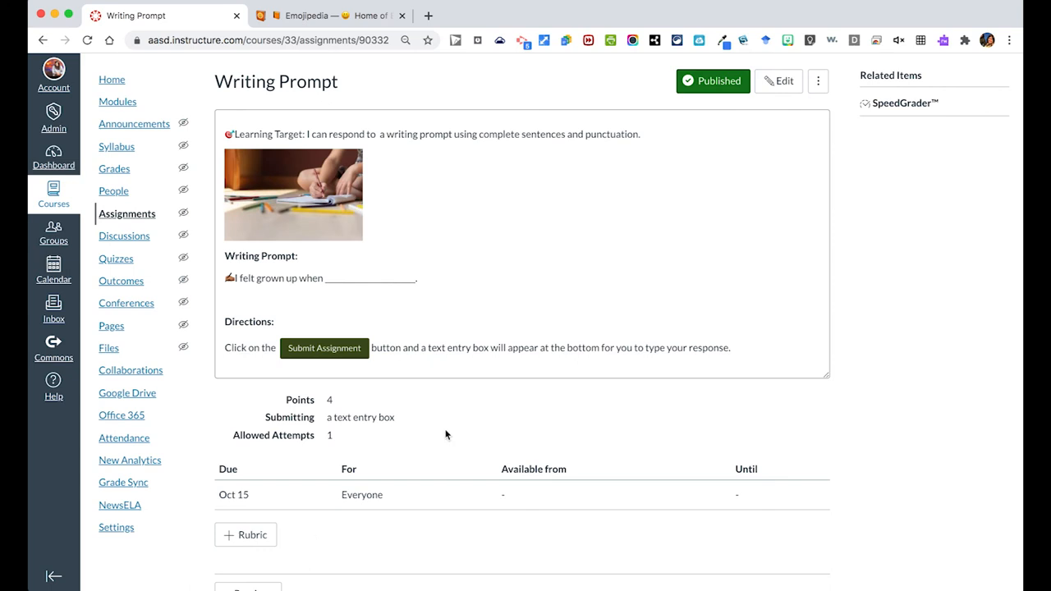
pyautogui.moveTo(655, 293)
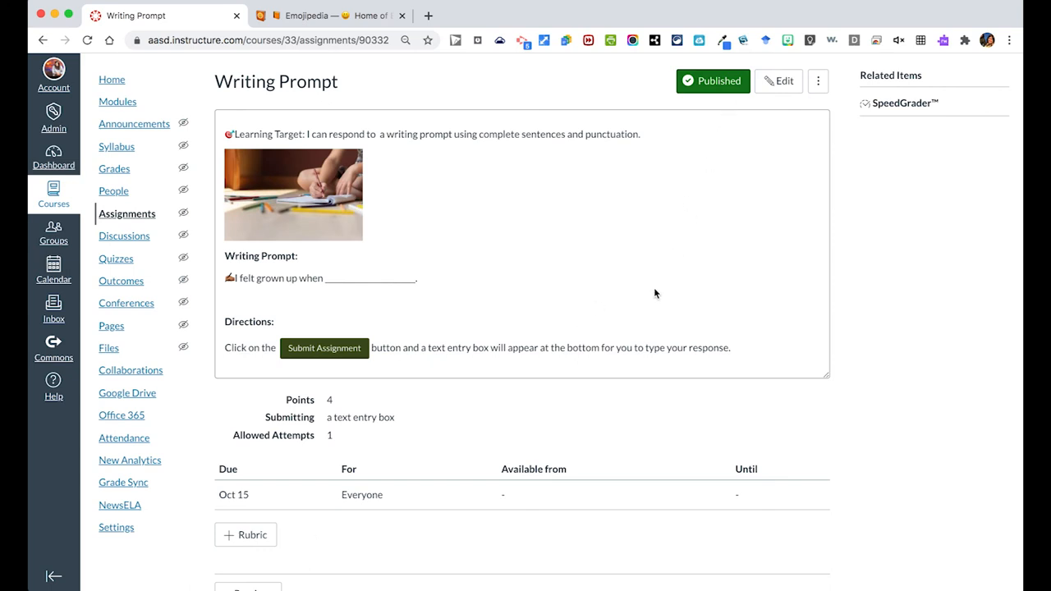
pyautogui.moveTo(122, 175)
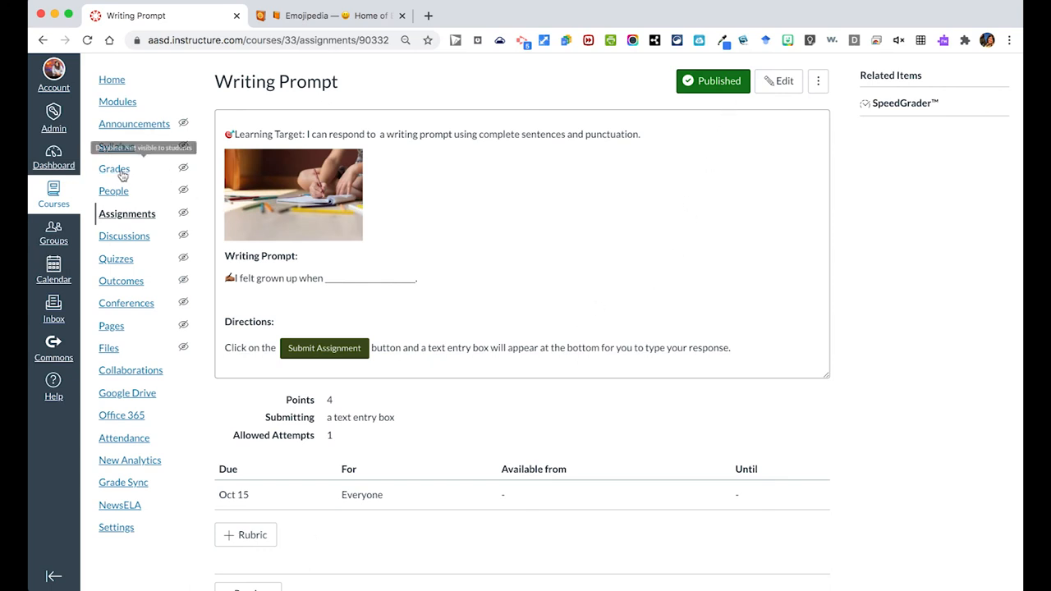
# Navigate via Modules to Assignments and open Writing Prompt in the Formative group
pyautogui.click(118, 102)
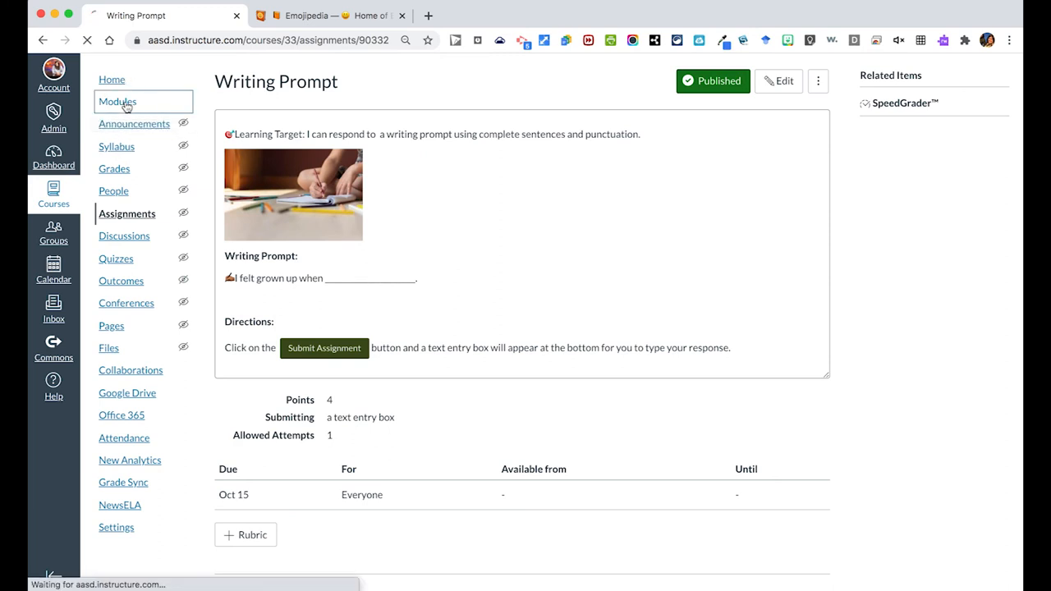
pyautogui.click(119, 102)
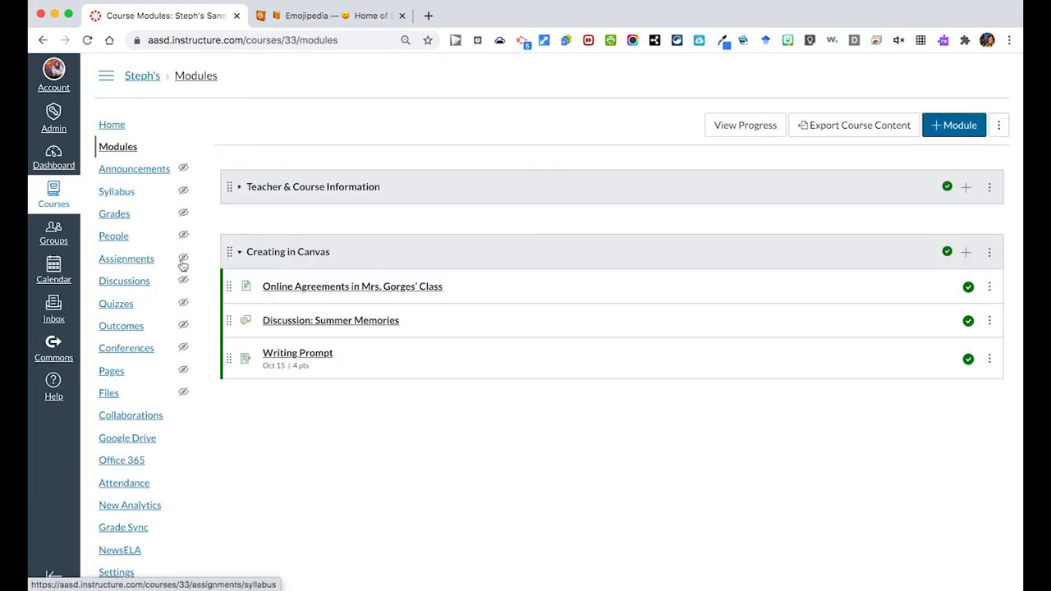
pyautogui.moveTo(297, 358)
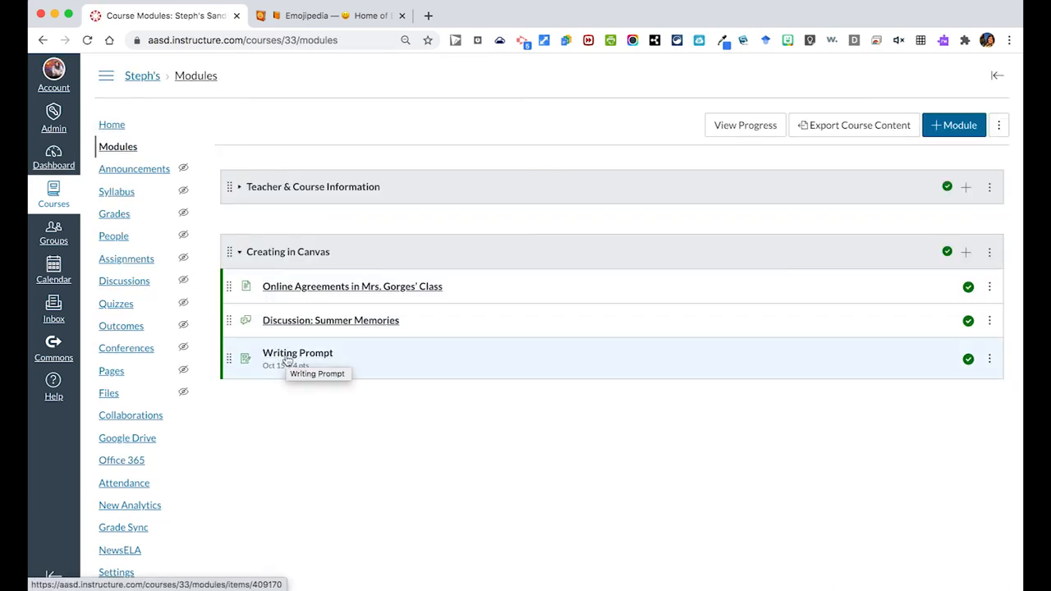
pyautogui.moveTo(124, 260)
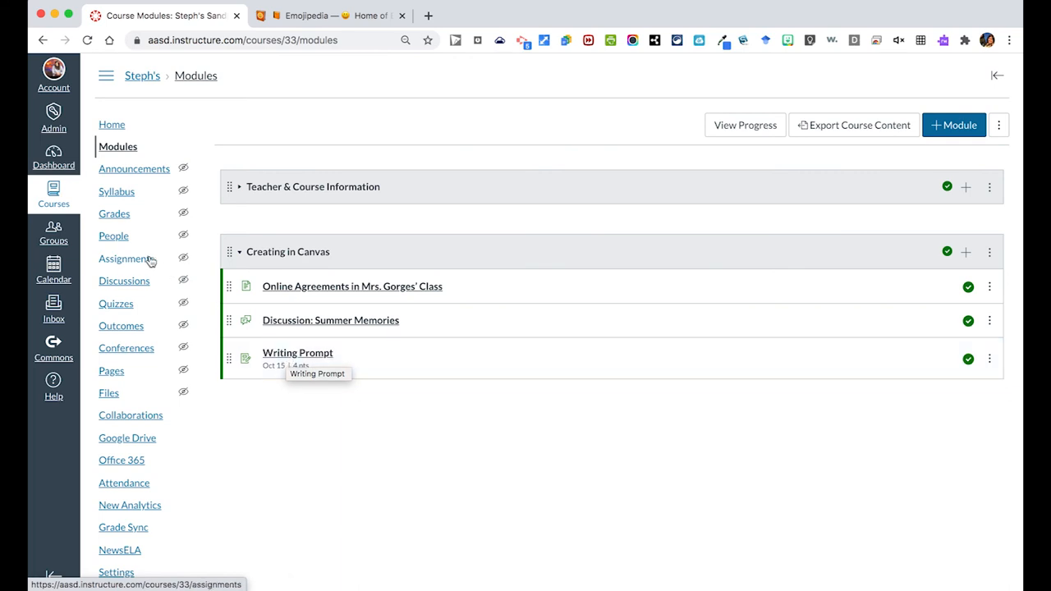
pyautogui.click(126, 258)
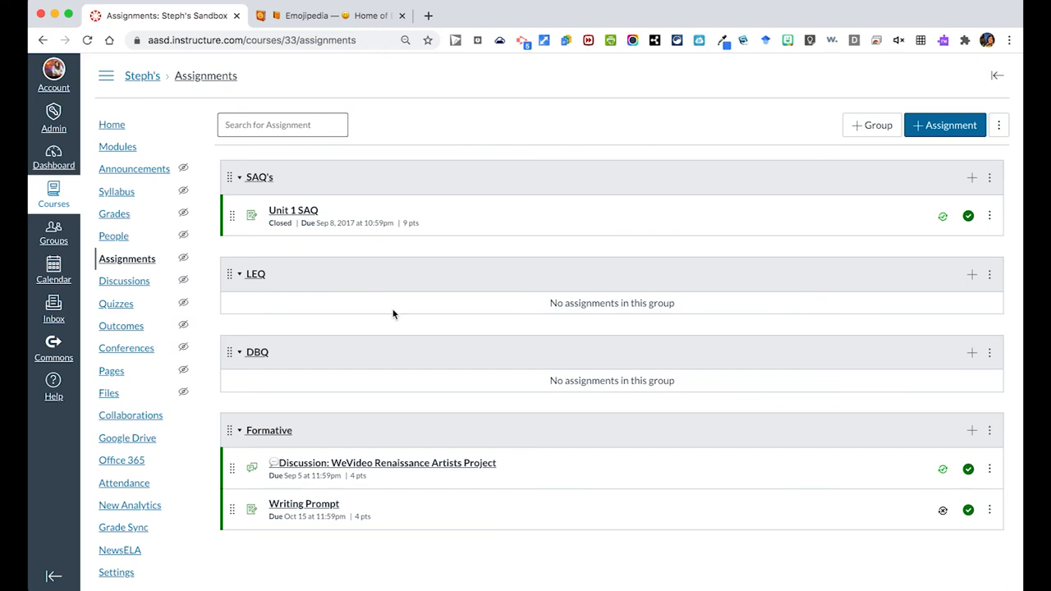
pyautogui.moveTo(328, 509)
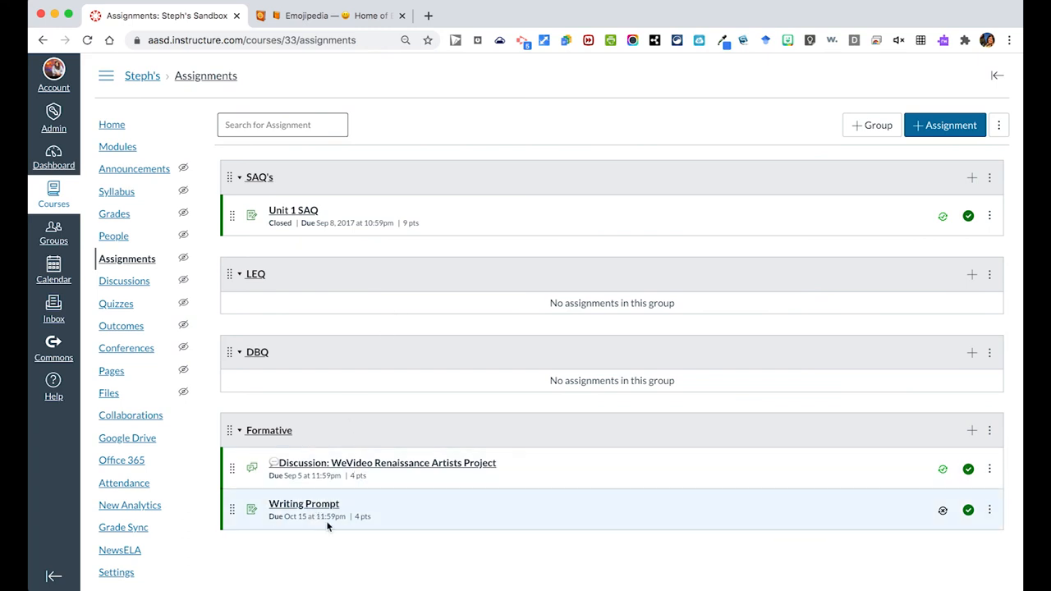
pyautogui.click(304, 503)
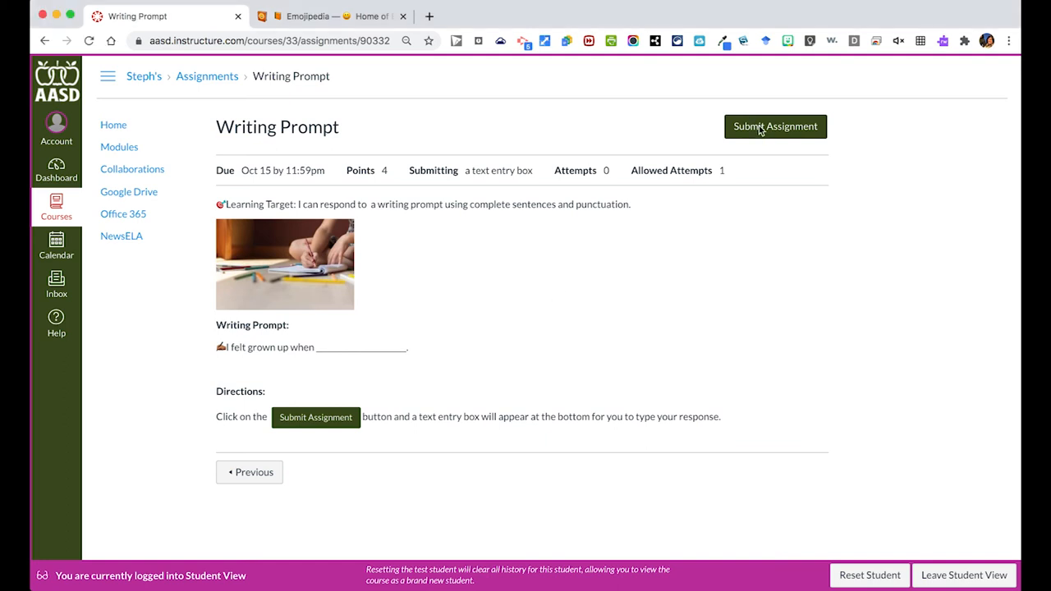
# Start a student submission with Submit Assignment to reveal the Text Entry editor
pyautogui.click(775, 127)
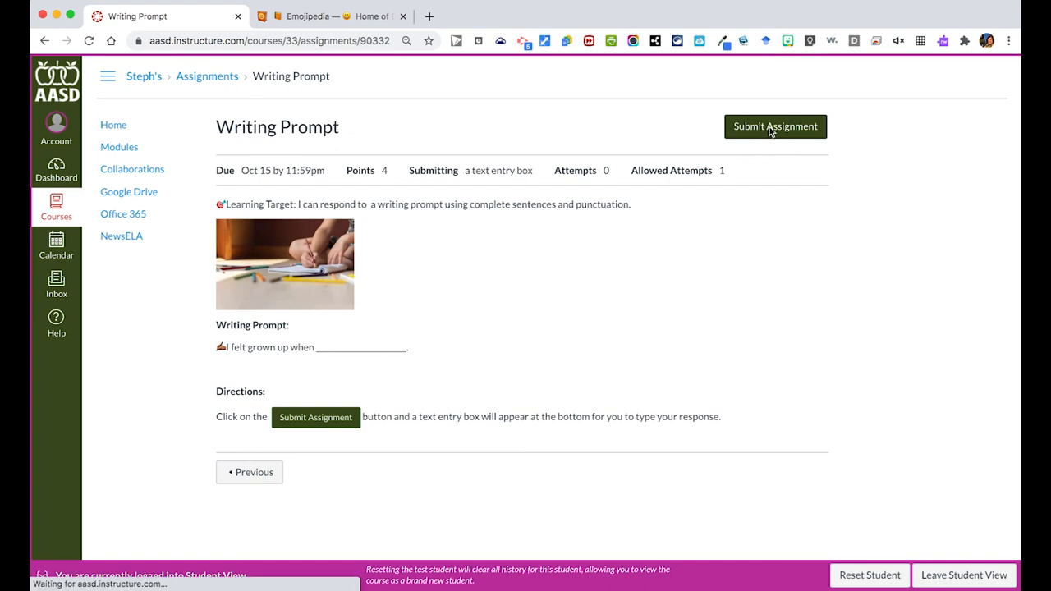
pyautogui.click(775, 125)
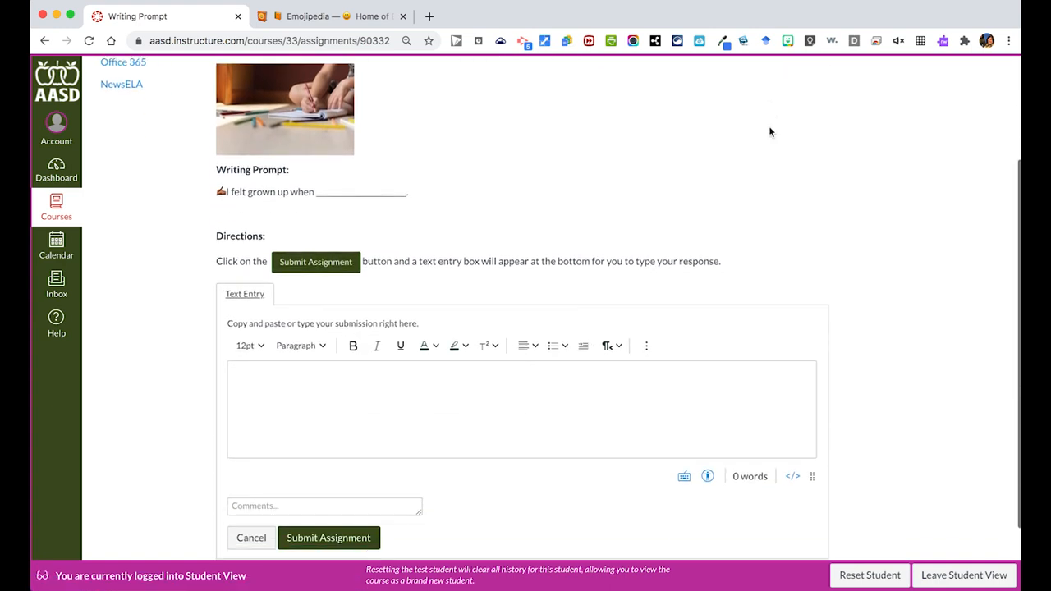
pyautogui.moveTo(266, 363)
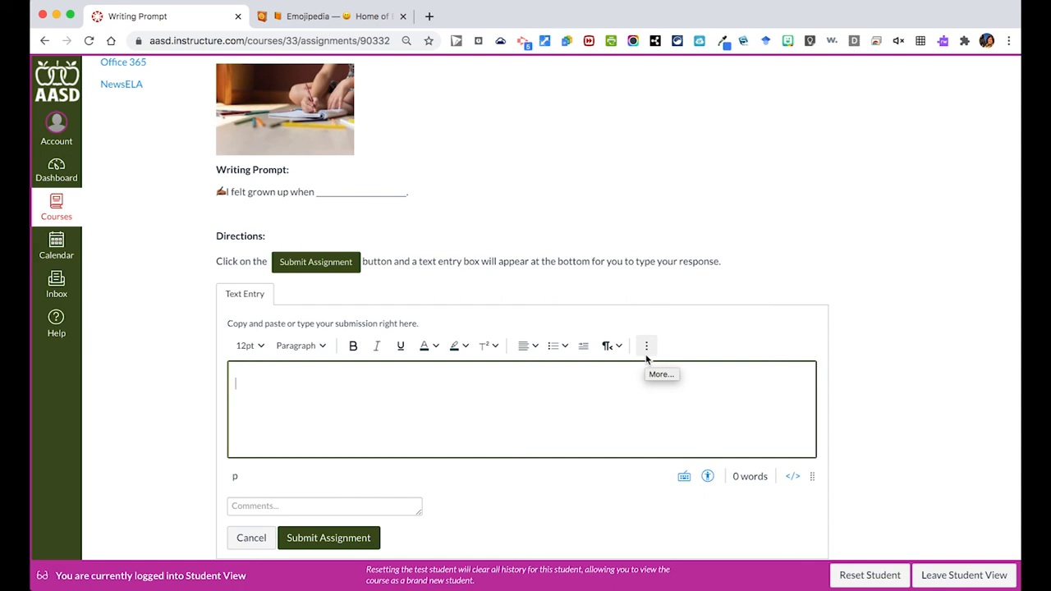
# Choose Upload/Record Media from the editor's More options and switch to webcam recording
pyautogui.click(647, 345)
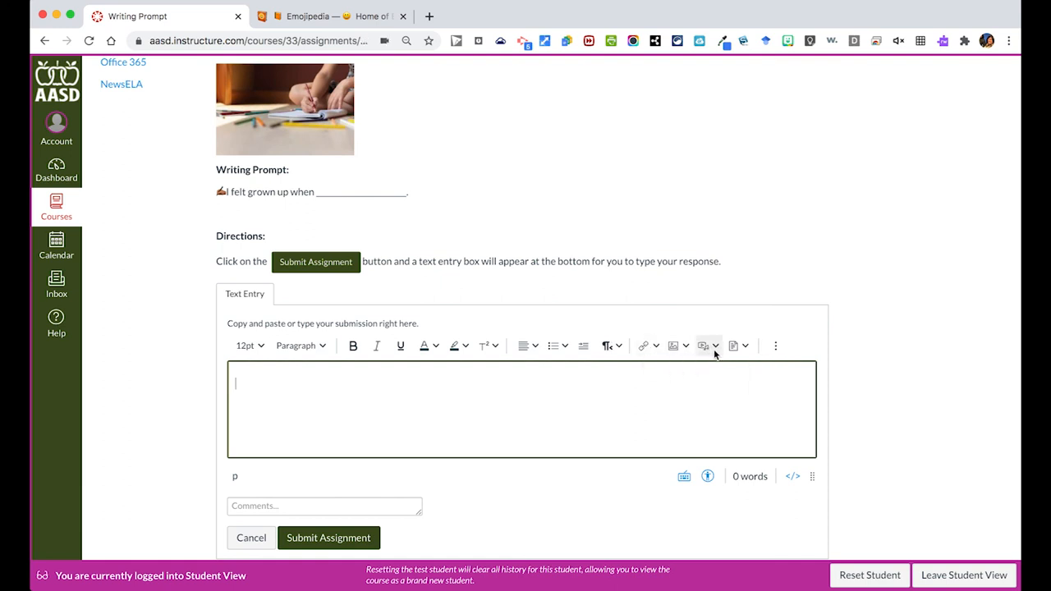
pyautogui.click(703, 345)
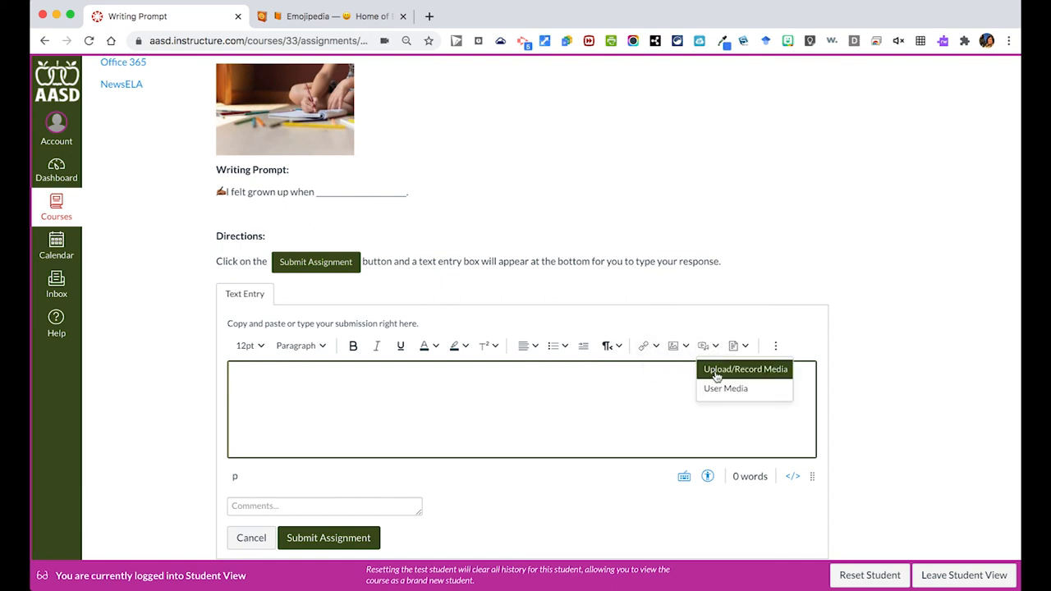
pyautogui.click(744, 368)
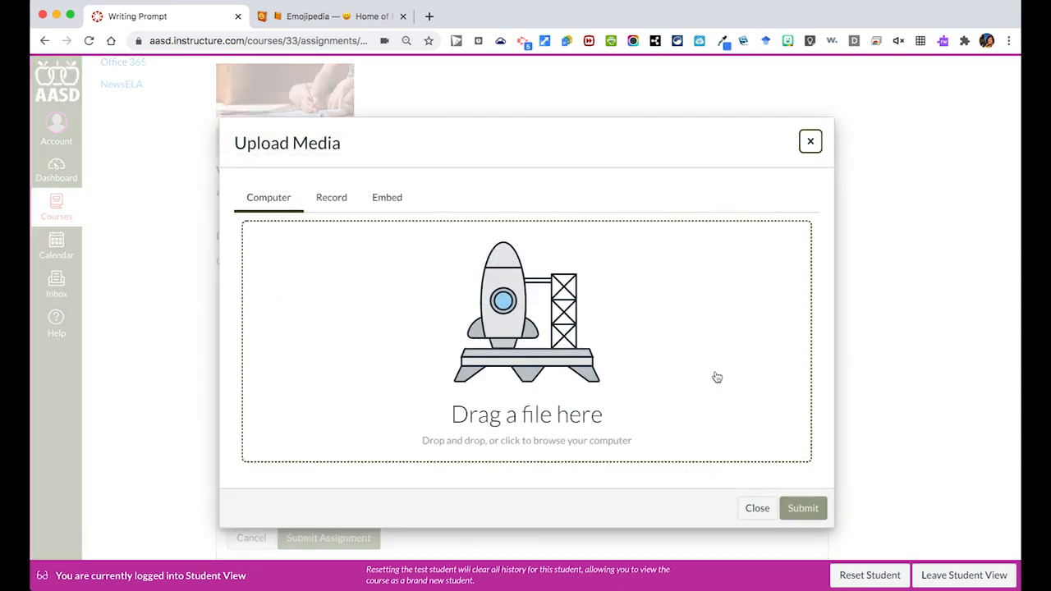
pyautogui.moveTo(331, 197)
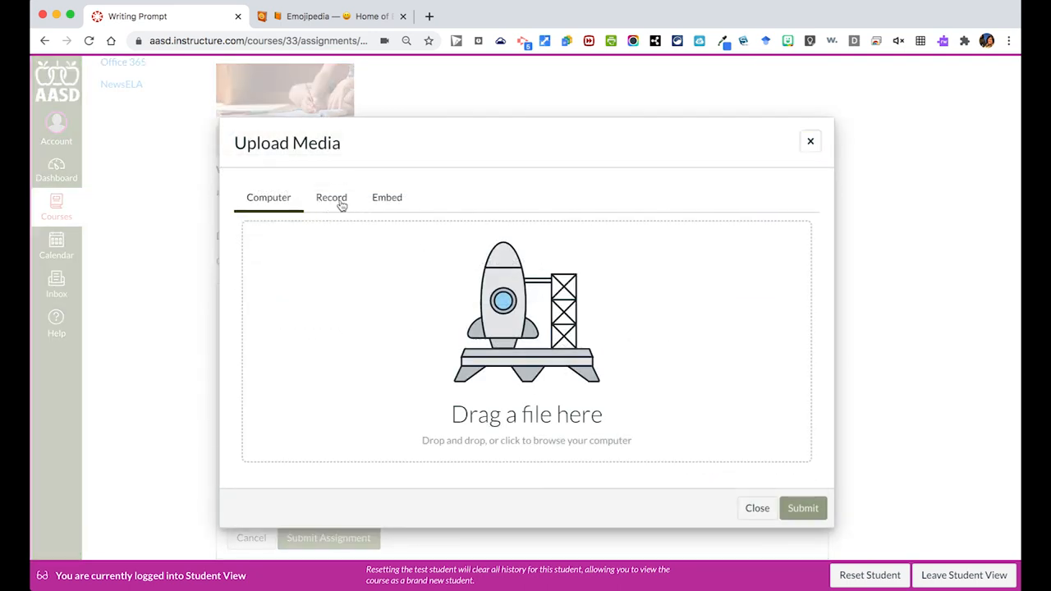
pyautogui.click(331, 197)
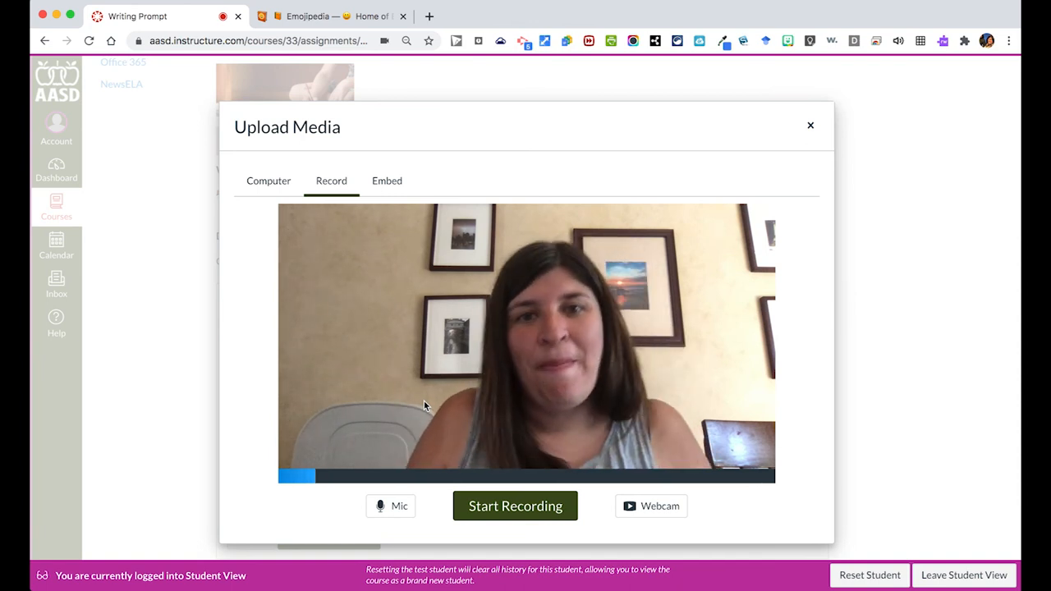
pyautogui.click(812, 125)
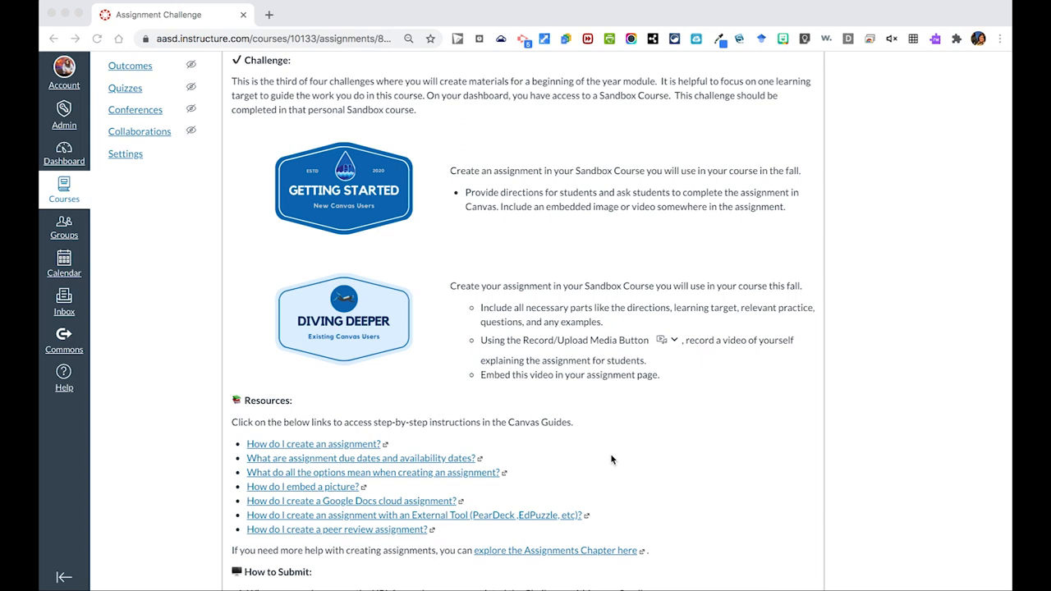
pyautogui.moveTo(484, 507)
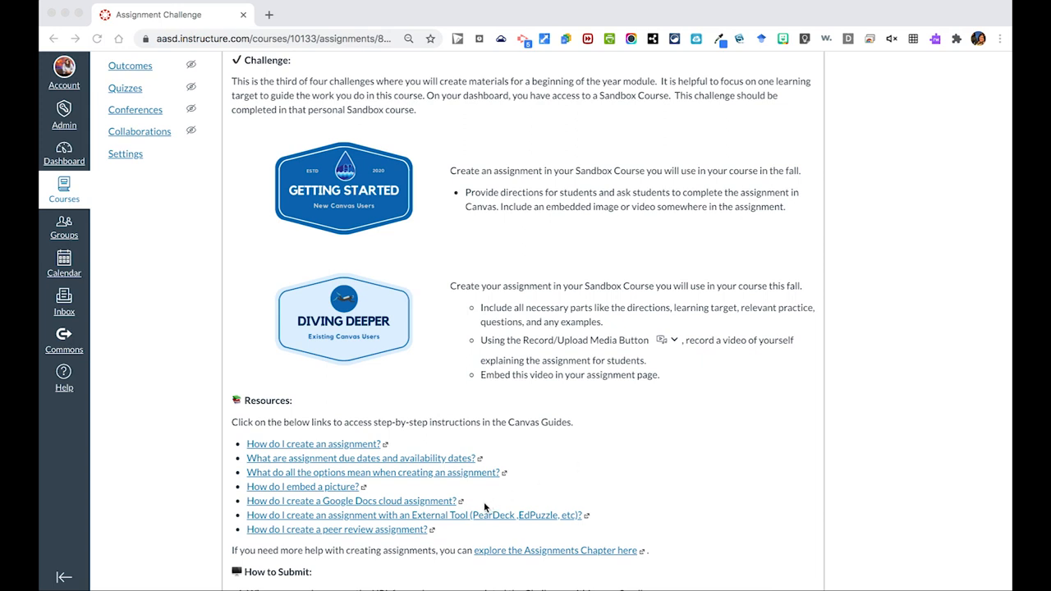
pyautogui.moveTo(424, 506)
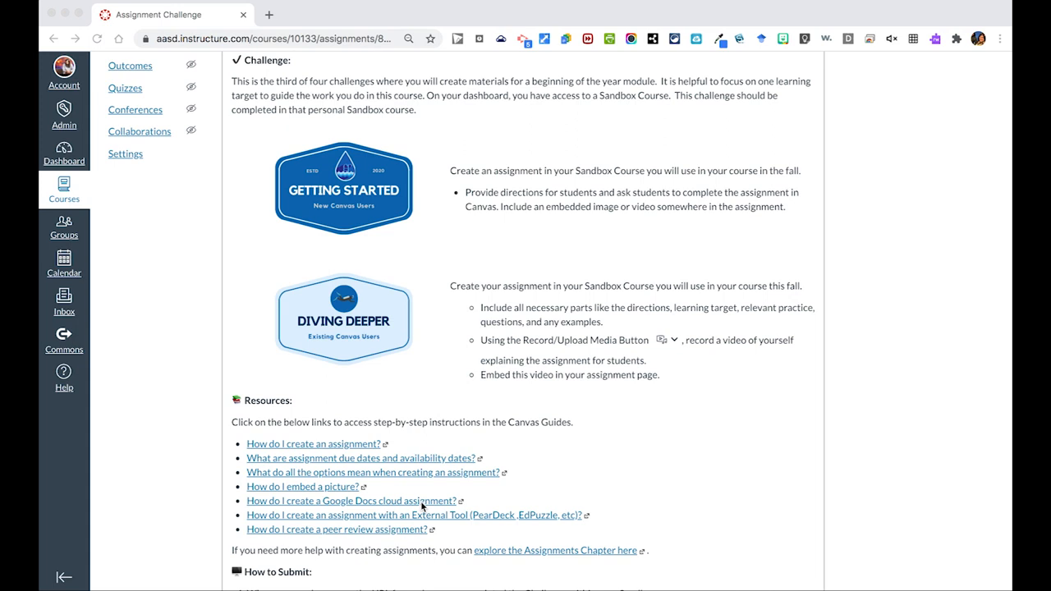
pyautogui.moveTo(467, 536)
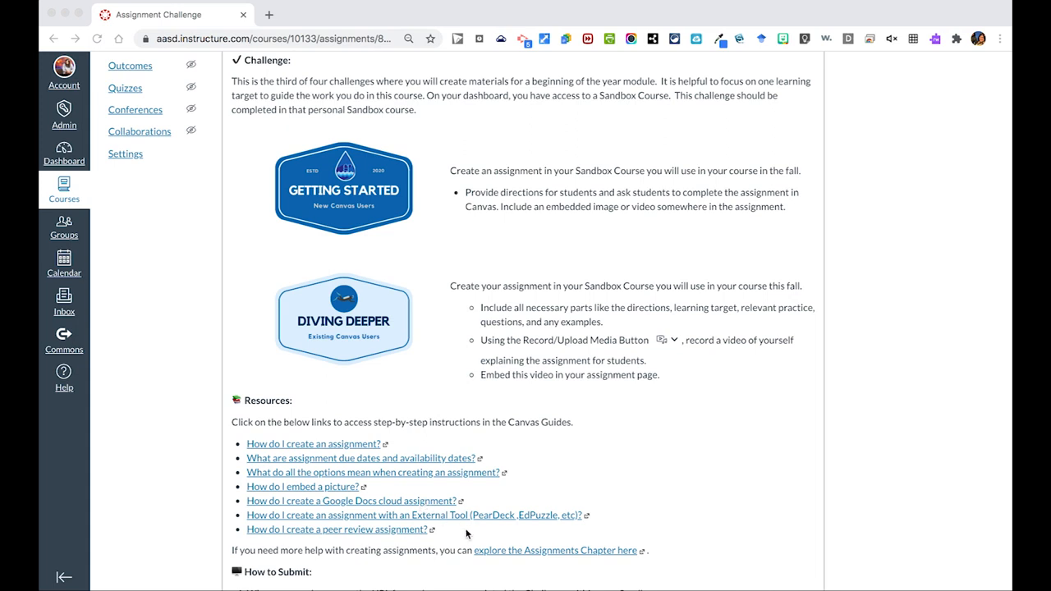